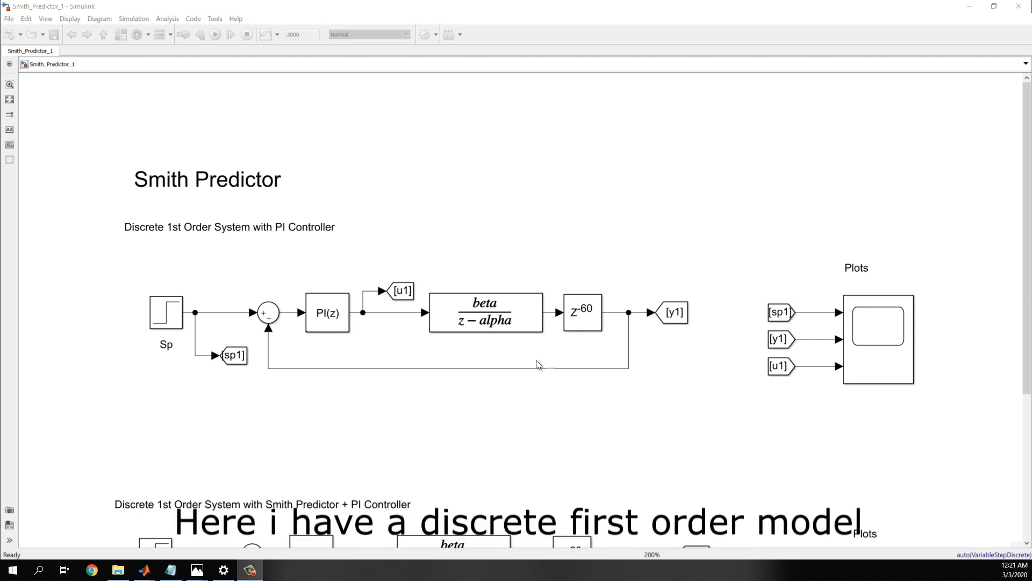
mouse_move(346, 367)
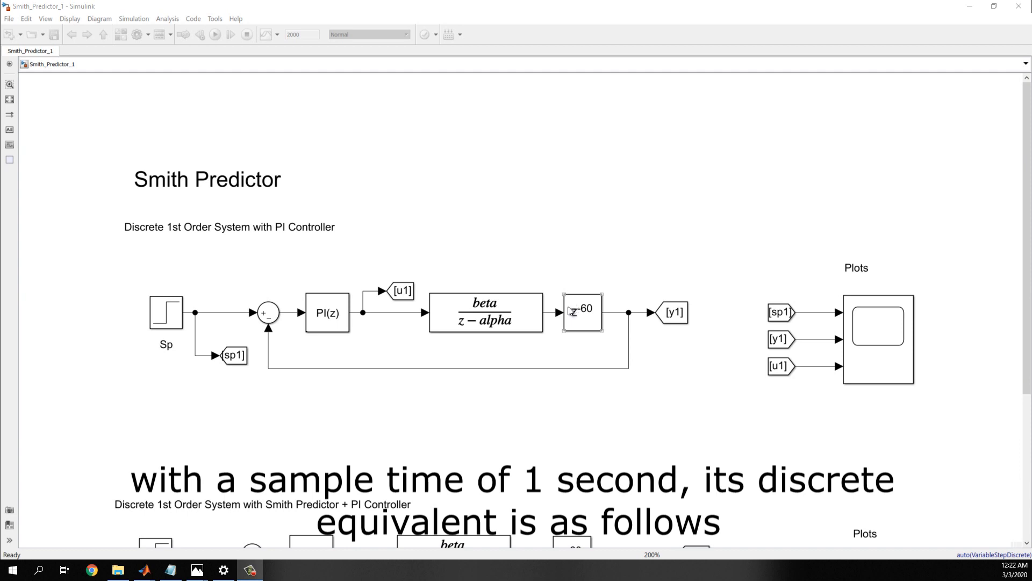
Open Scope7 to view set point, process output and control effort curves
left_click(486, 311)
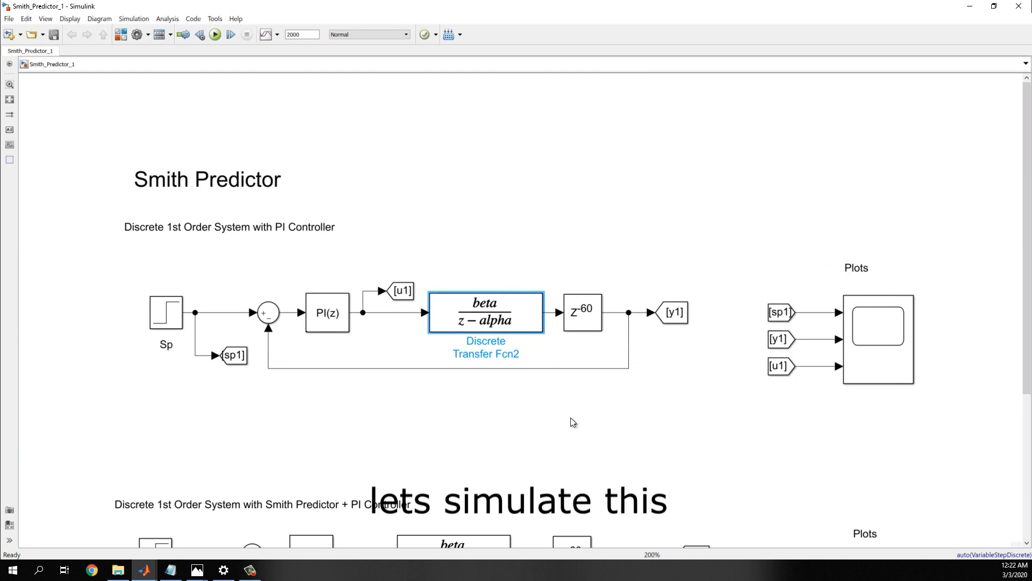
left_click(878, 340)
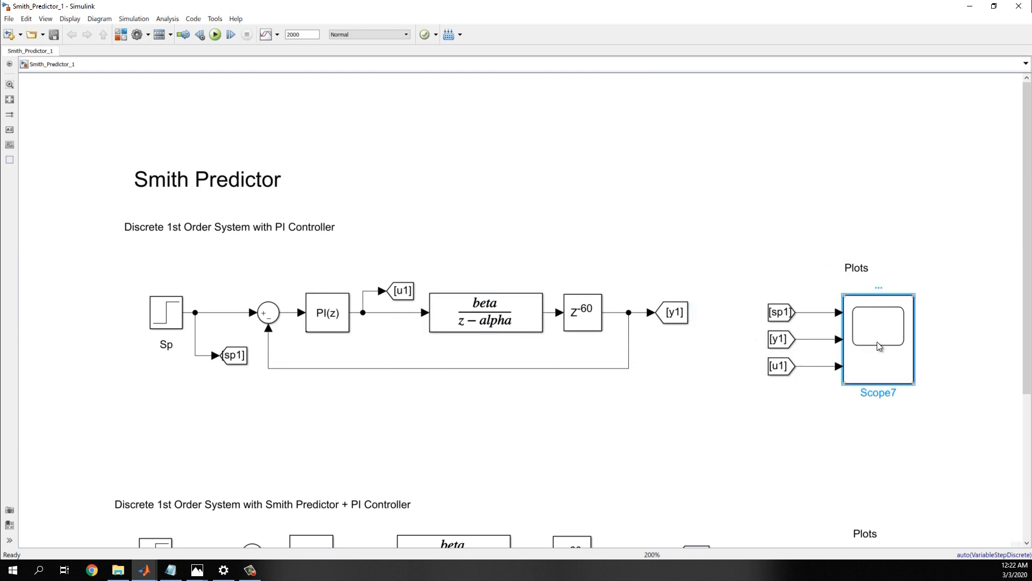
double_click(878, 327)
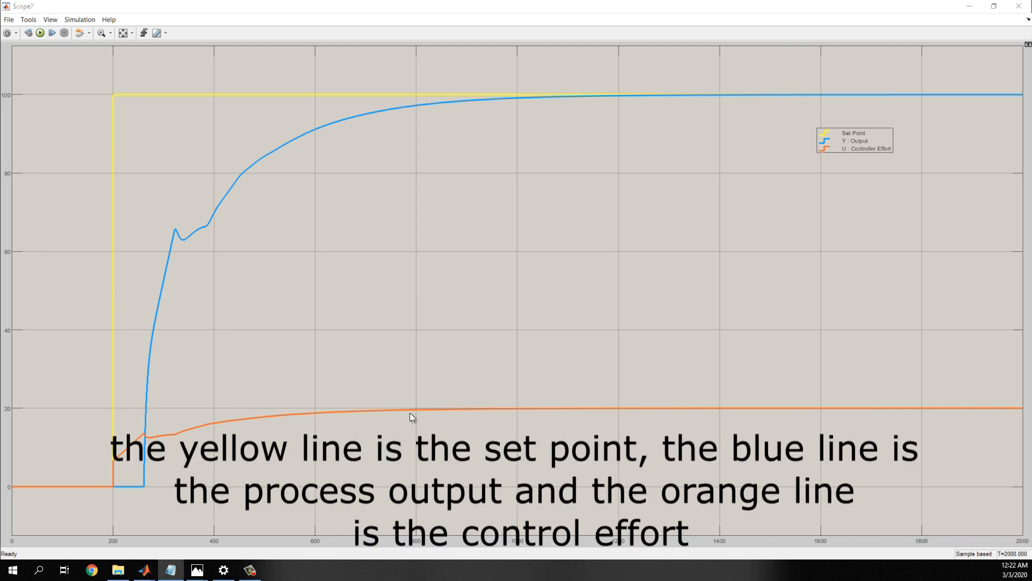
mouse_move(202, 272)
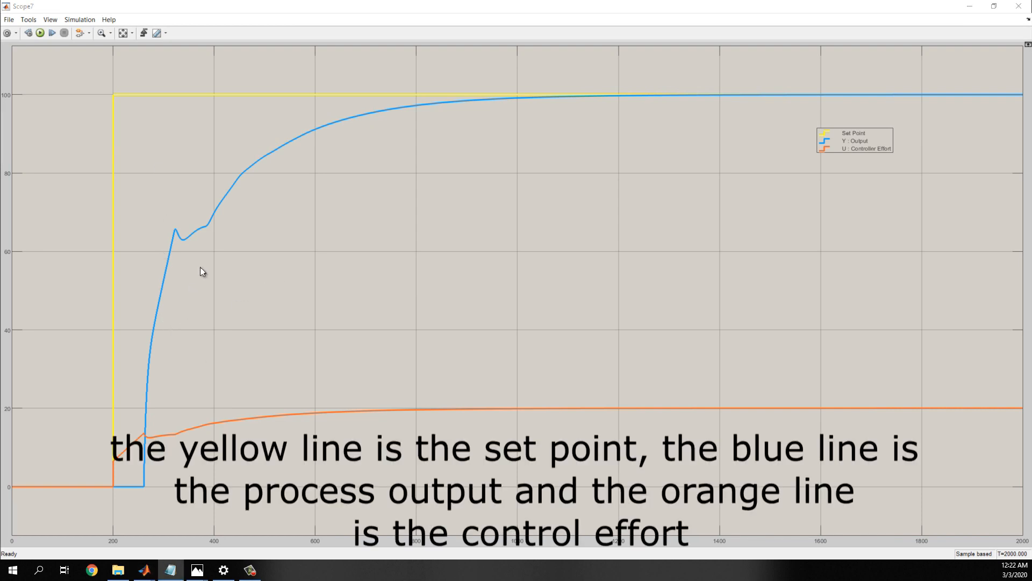
mouse_move(274, 204)
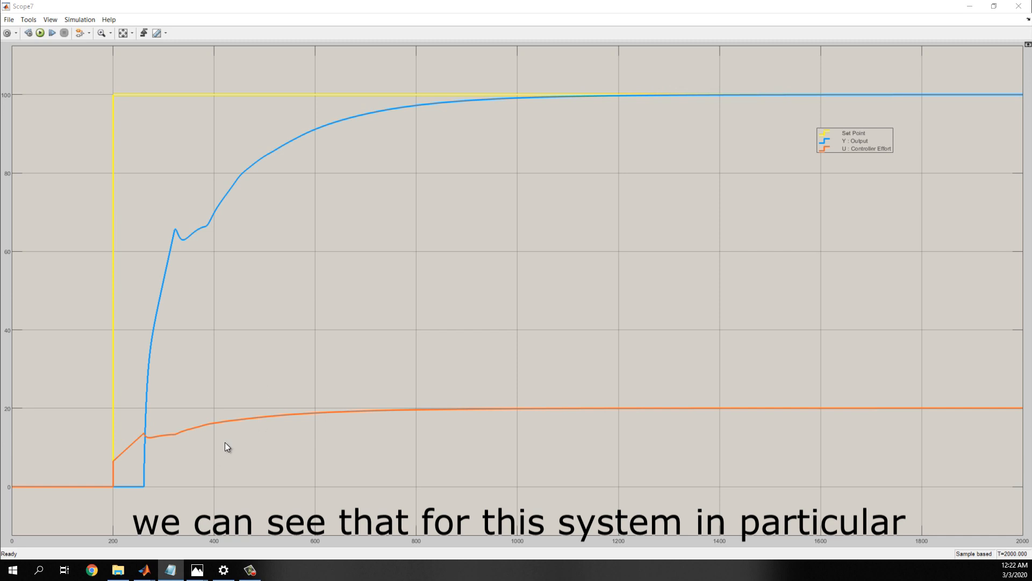
mouse_move(250, 366)
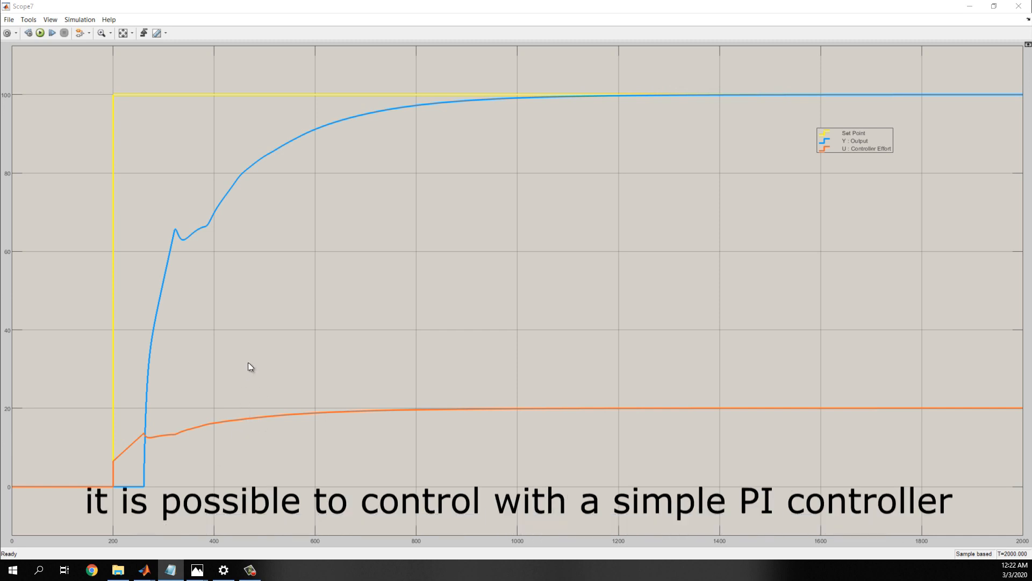
mouse_move(299, 173)
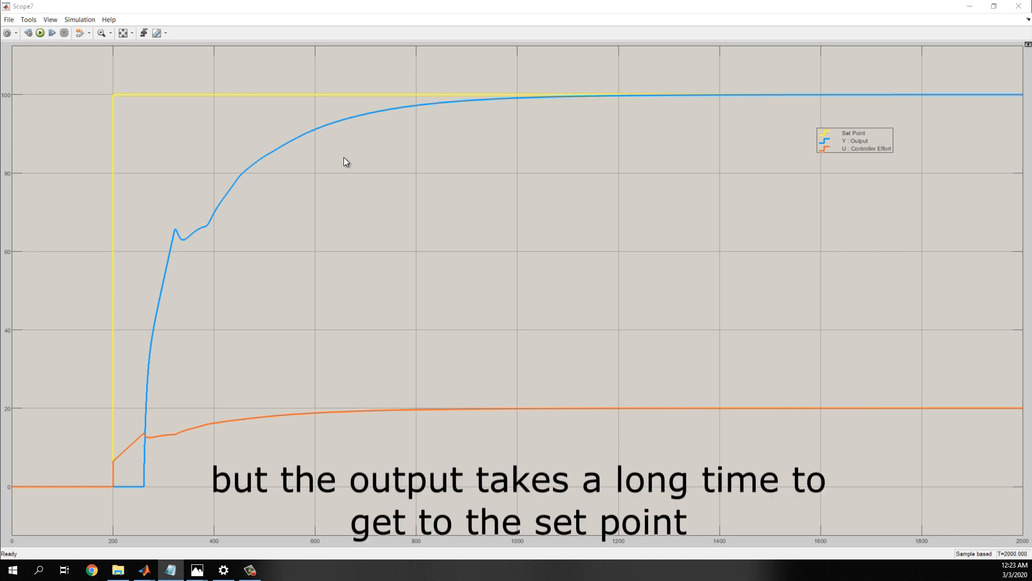
mouse_move(388, 135)
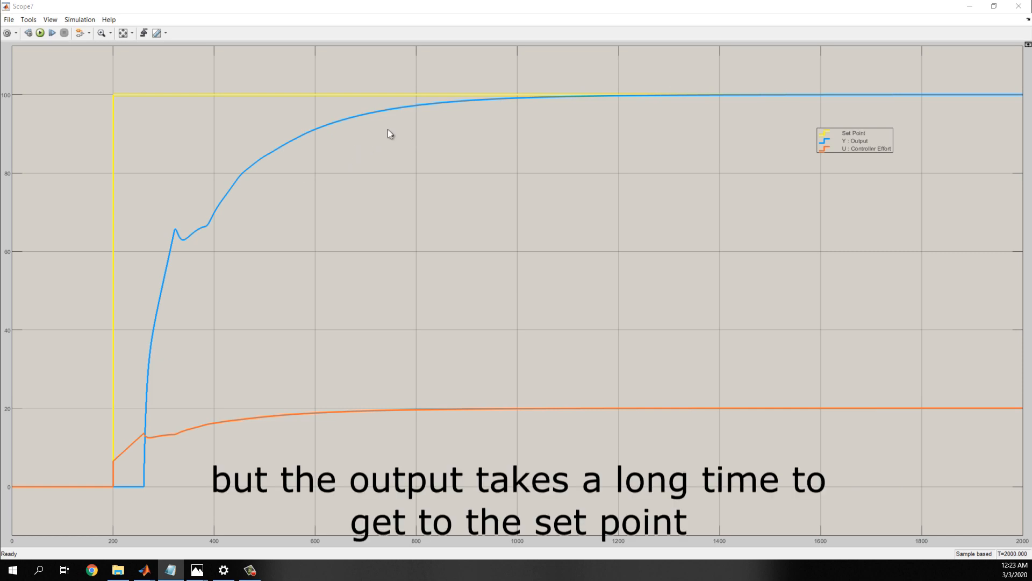
mouse_move(498, 109)
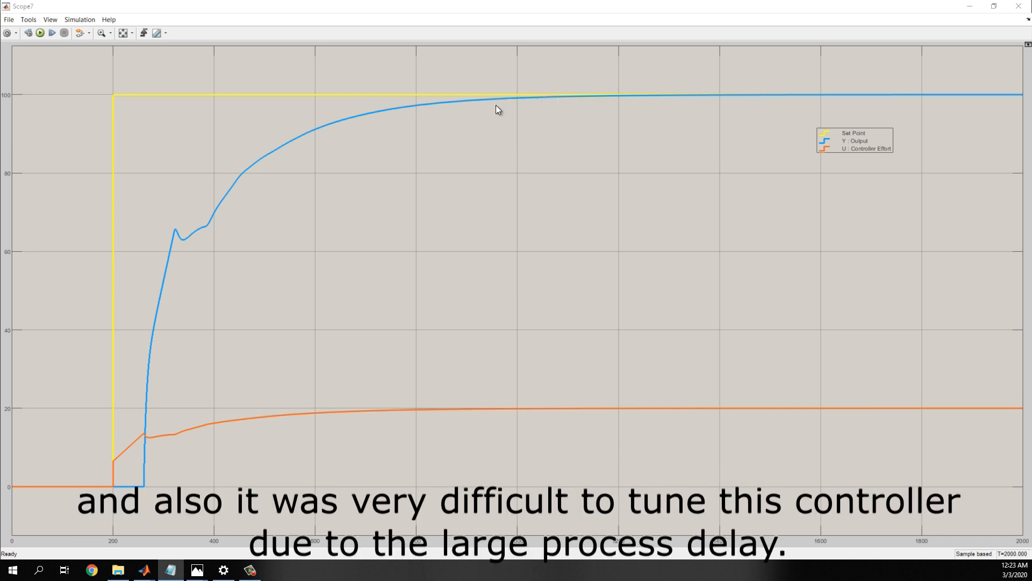
mouse_move(487, 284)
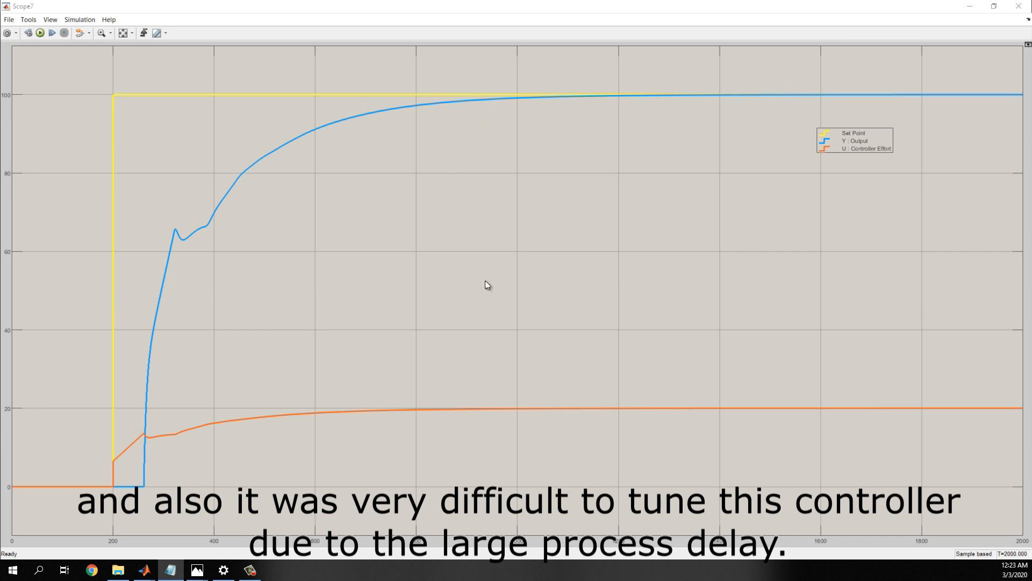
mouse_move(609, 295)
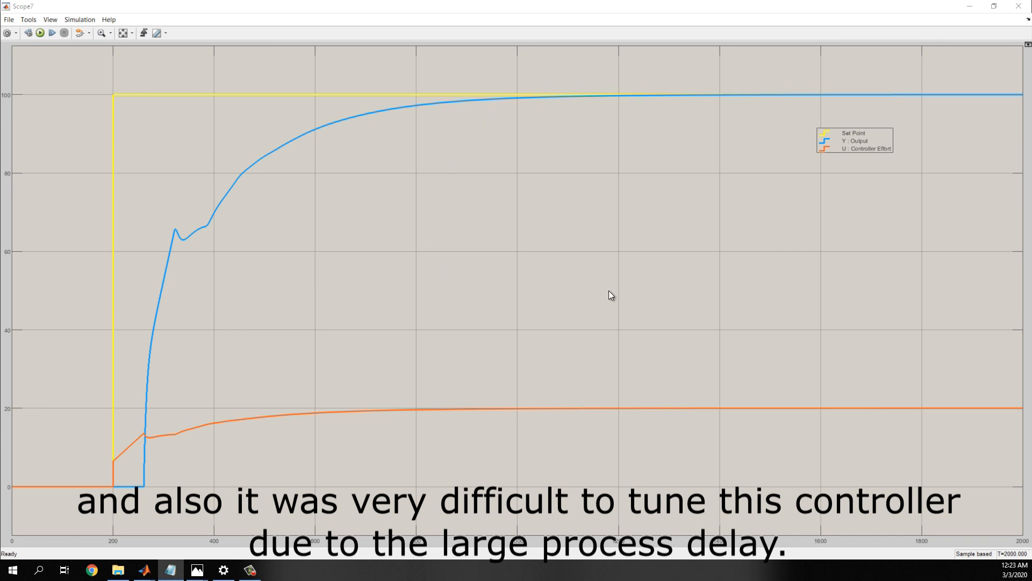
mouse_move(454, 334)
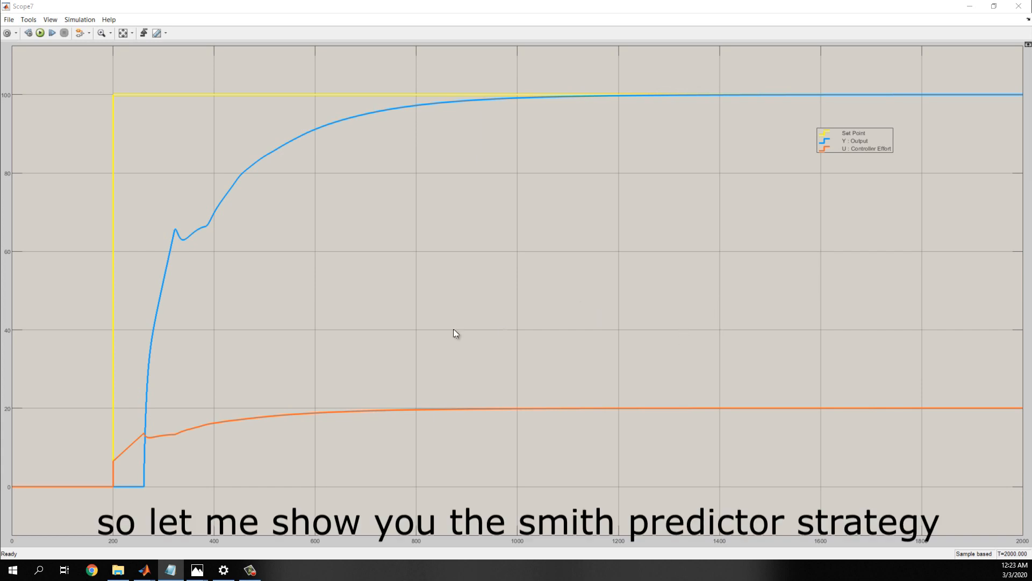
mouse_move(963, 13)
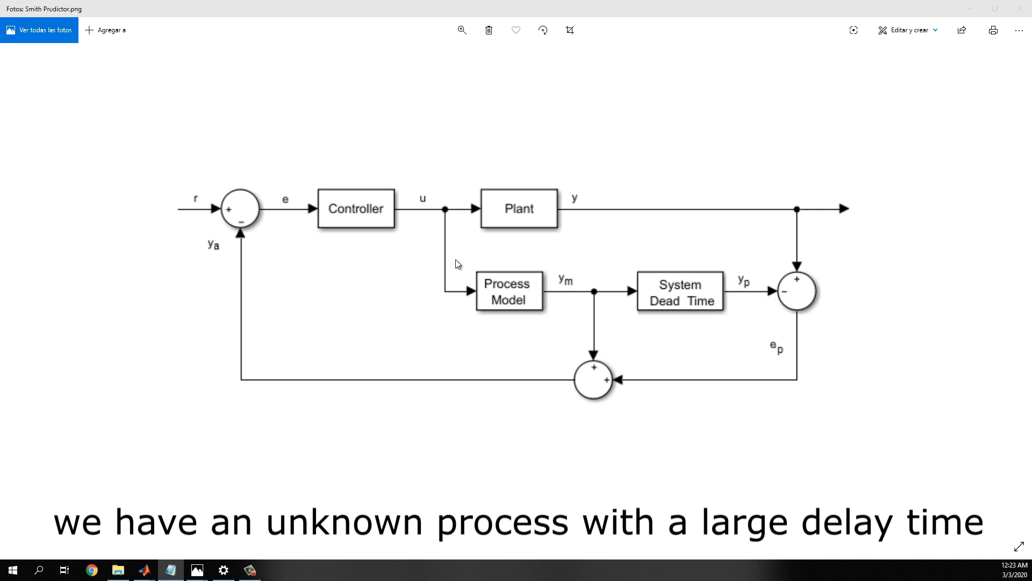
mouse_move(515, 196)
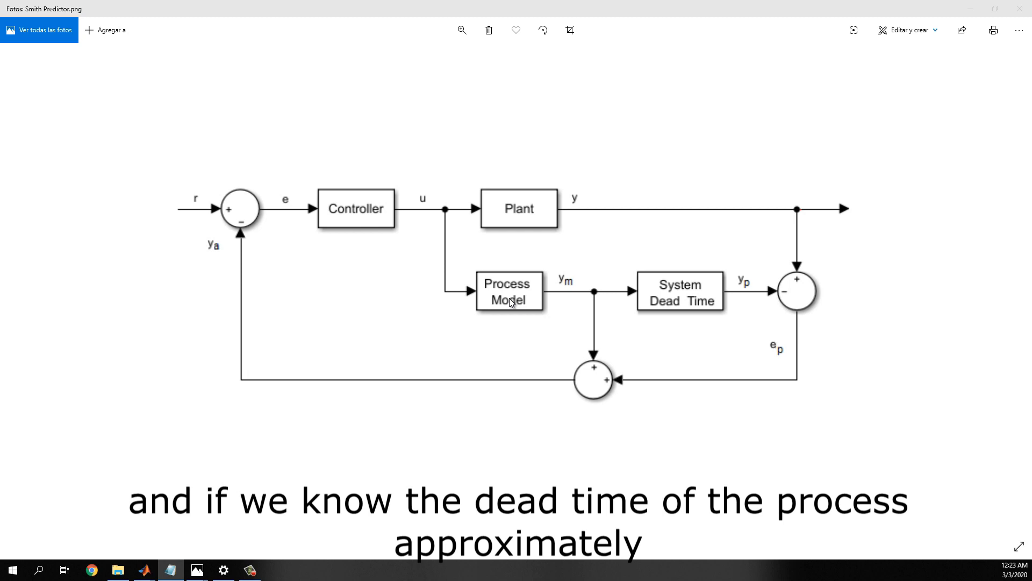
mouse_move(664, 305)
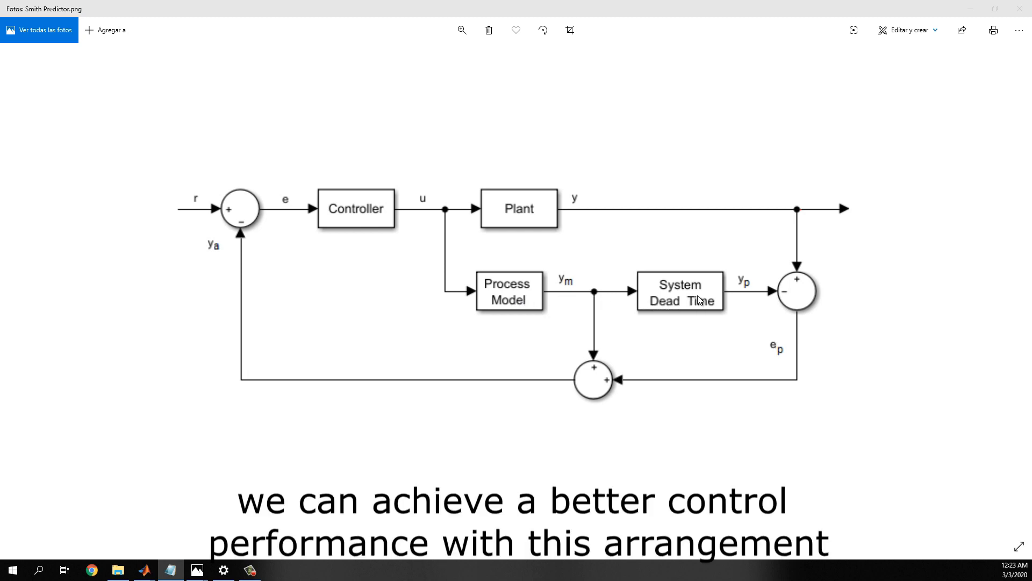
mouse_move(692, 299)
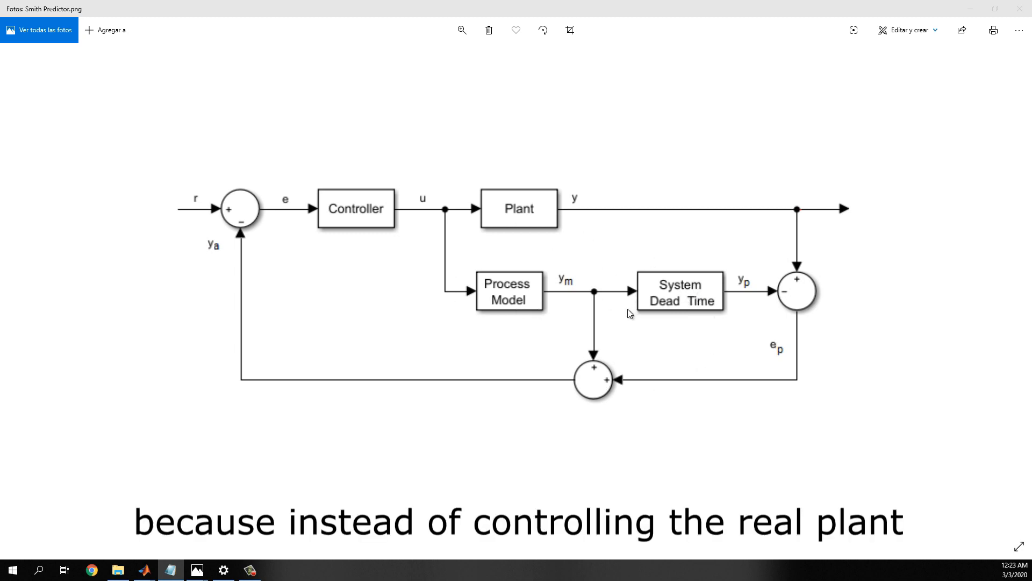
mouse_move(551, 211)
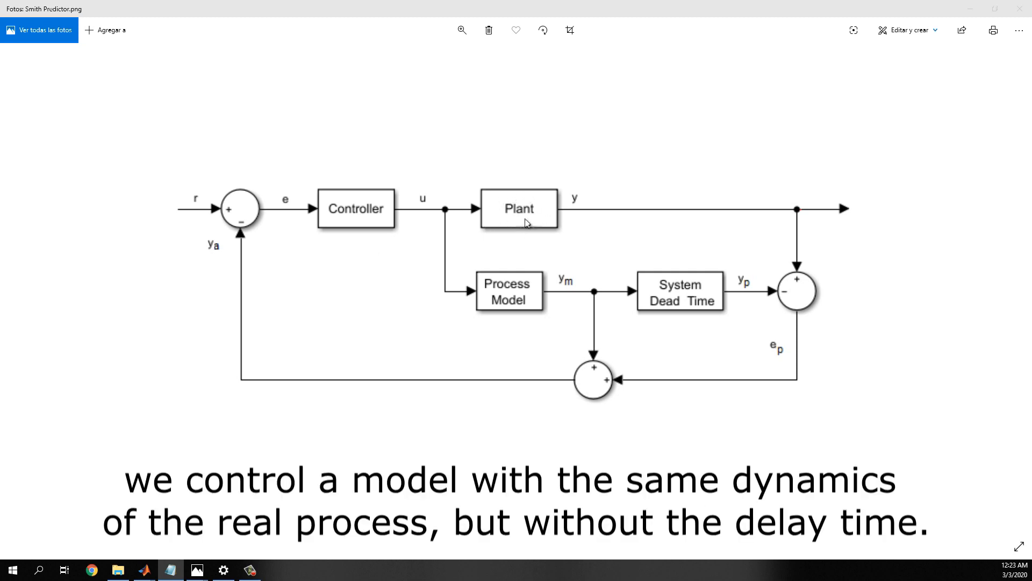
mouse_move(550, 301)
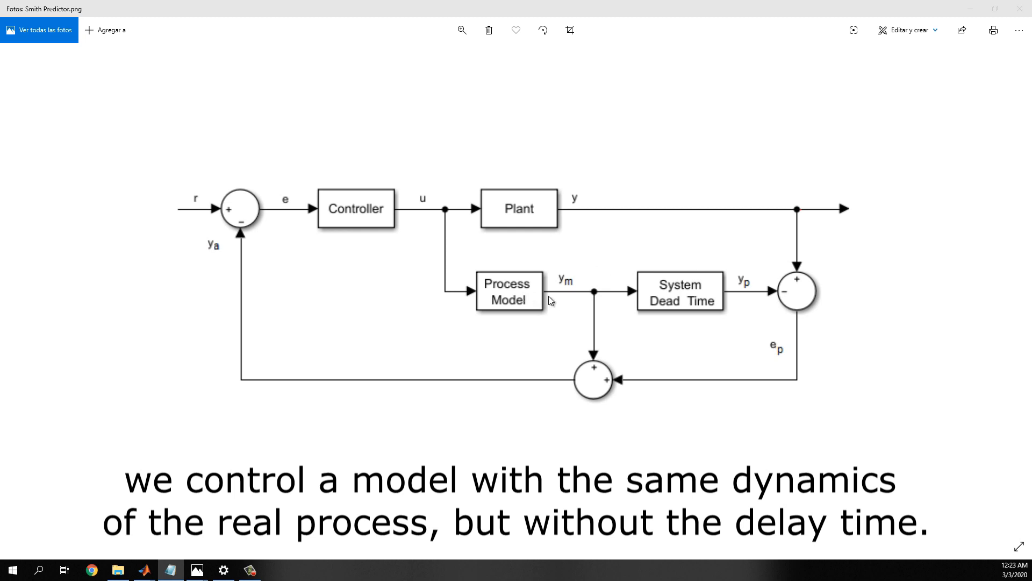
mouse_move(526, 301)
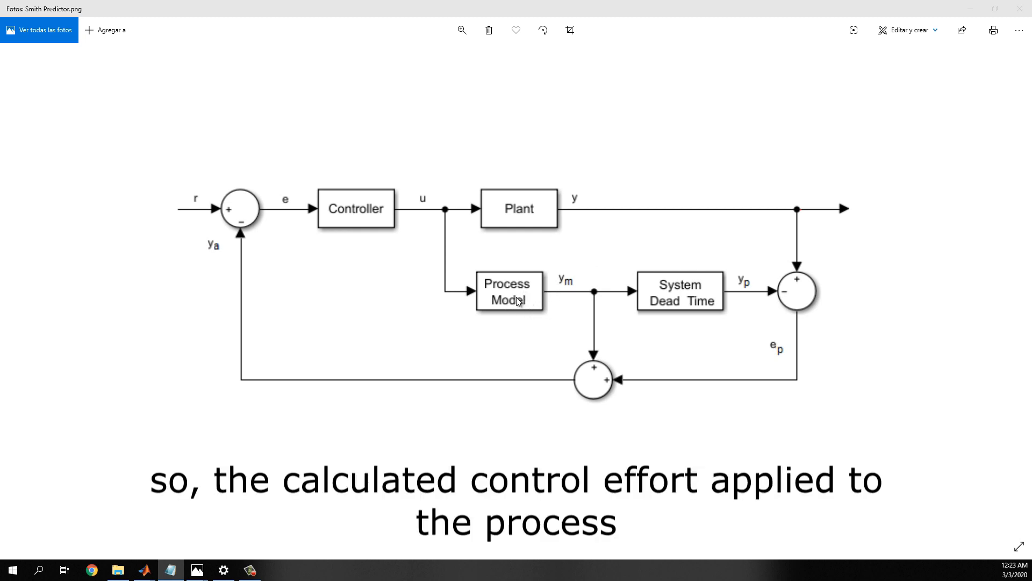
mouse_move(419, 182)
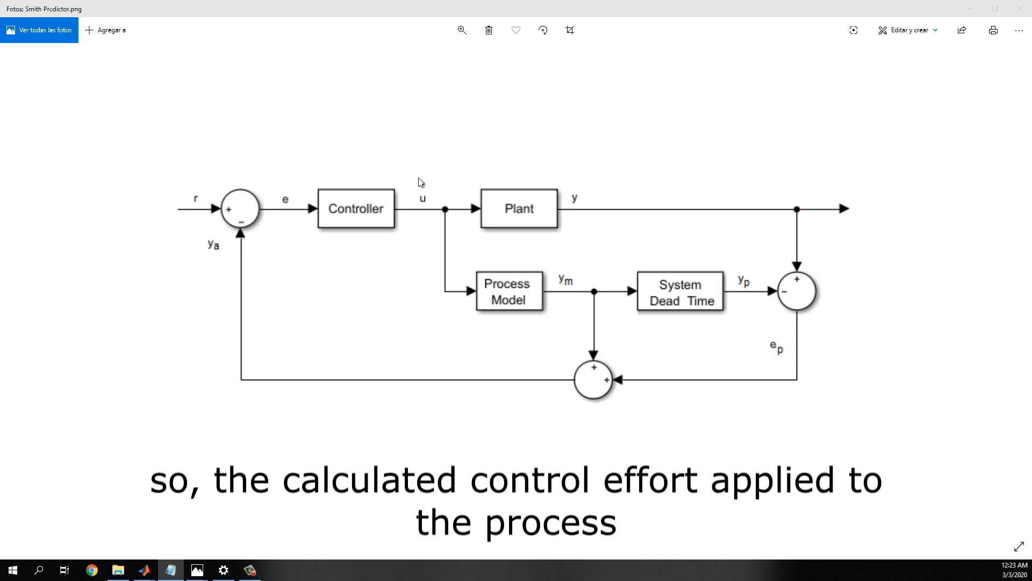
mouse_move(453, 211)
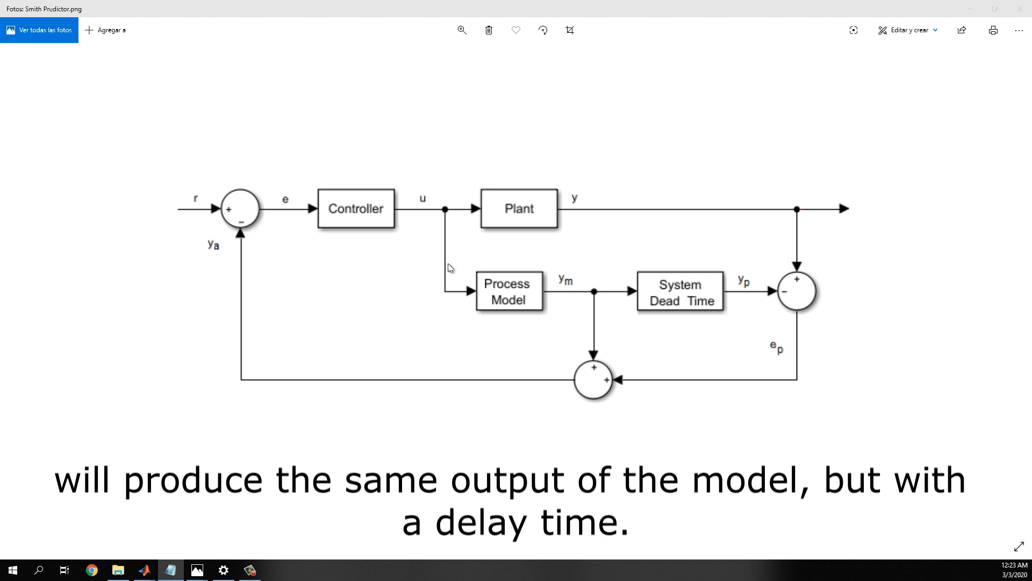
mouse_move(482, 206)
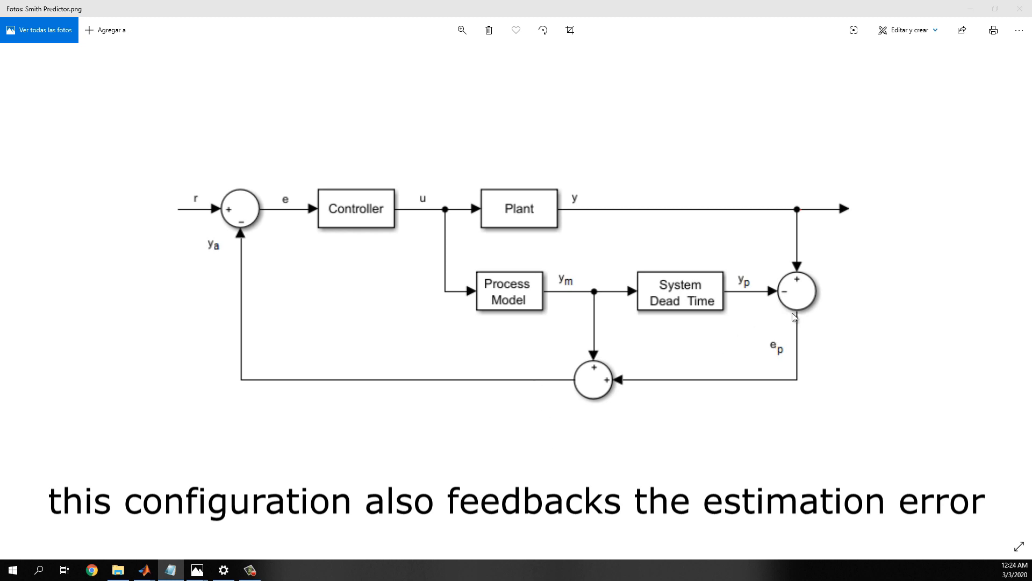
mouse_move(789, 396)
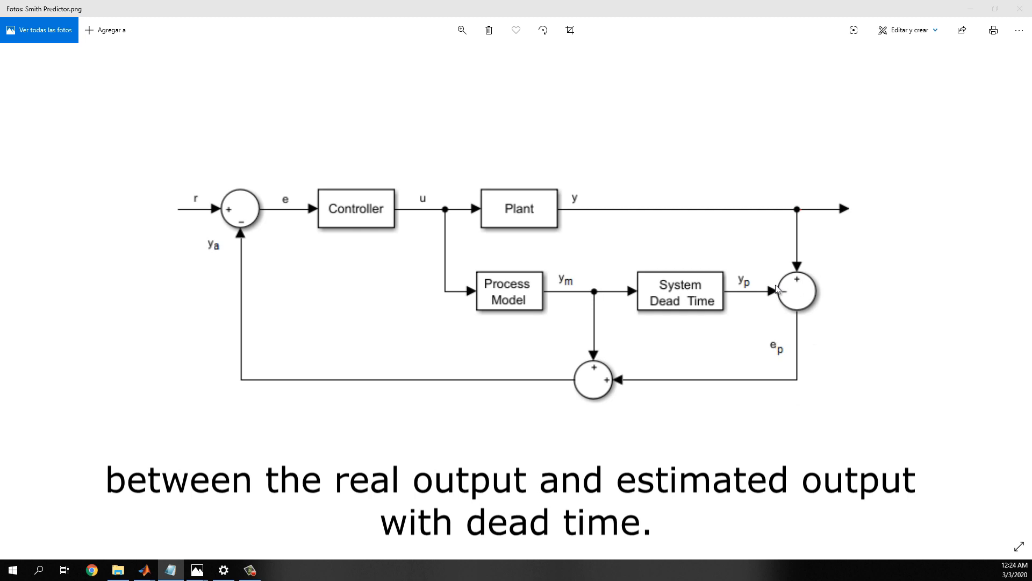
mouse_move(804, 260)
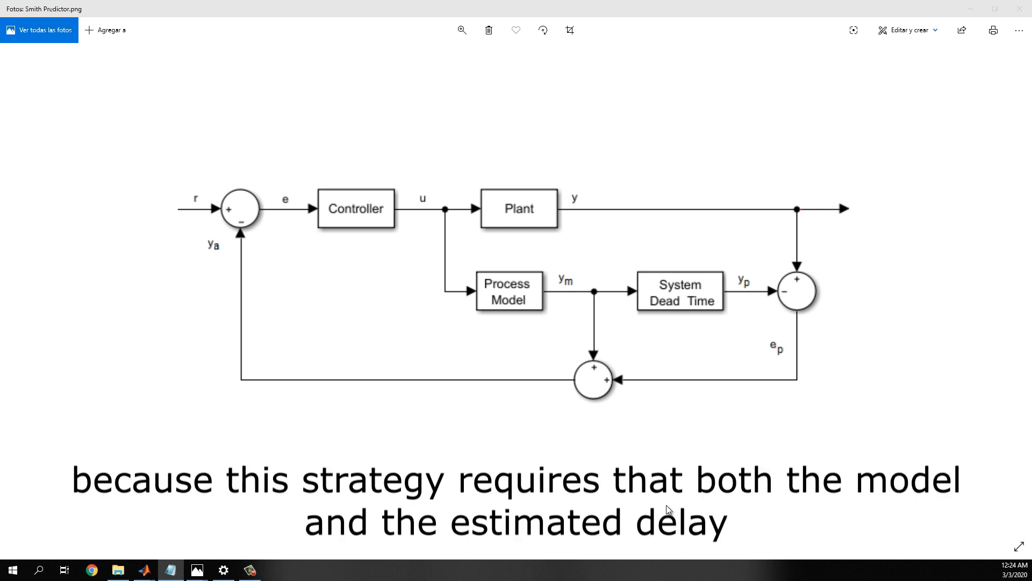
mouse_move(675, 499)
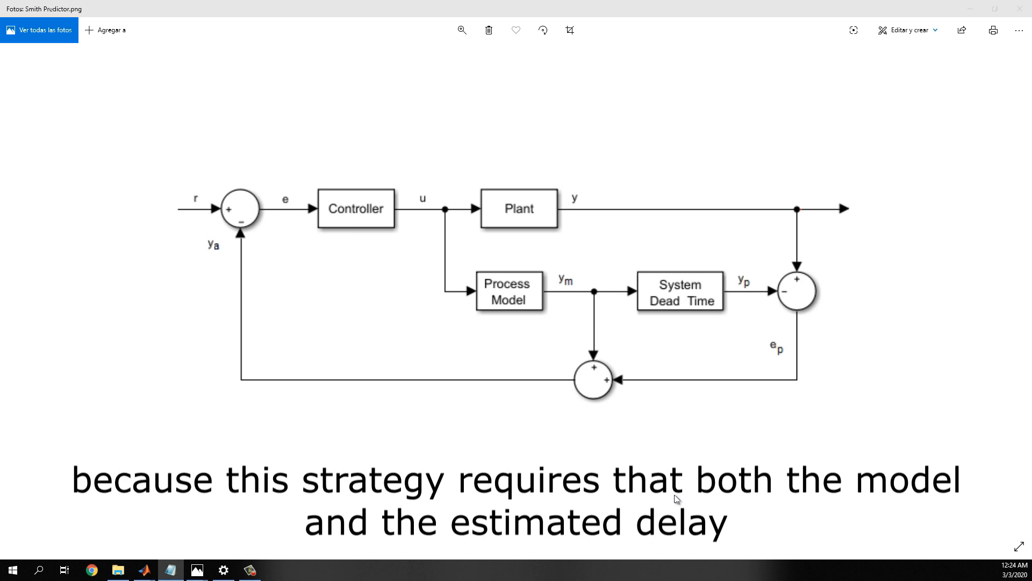
mouse_move(499, 288)
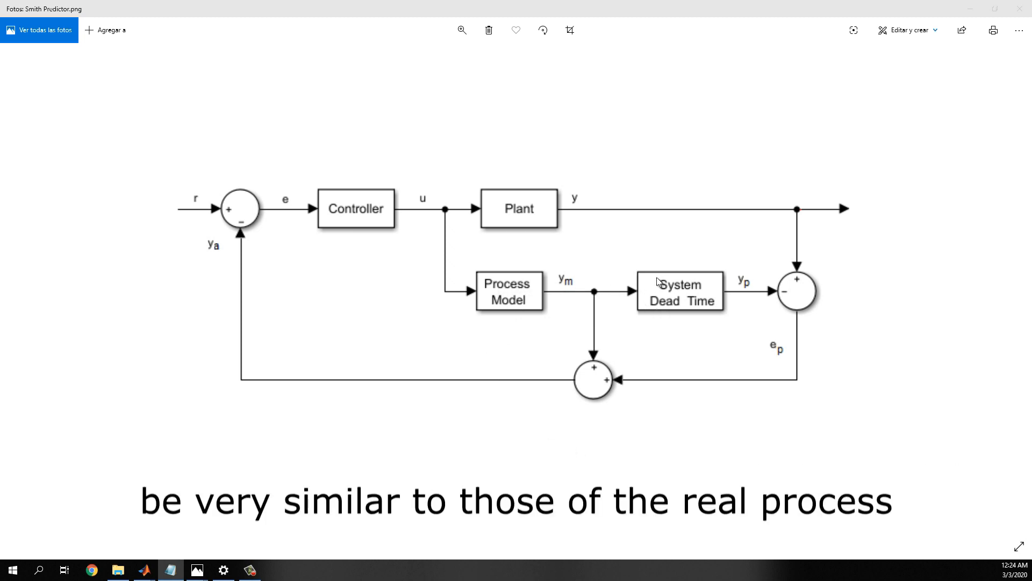
mouse_move(531, 200)
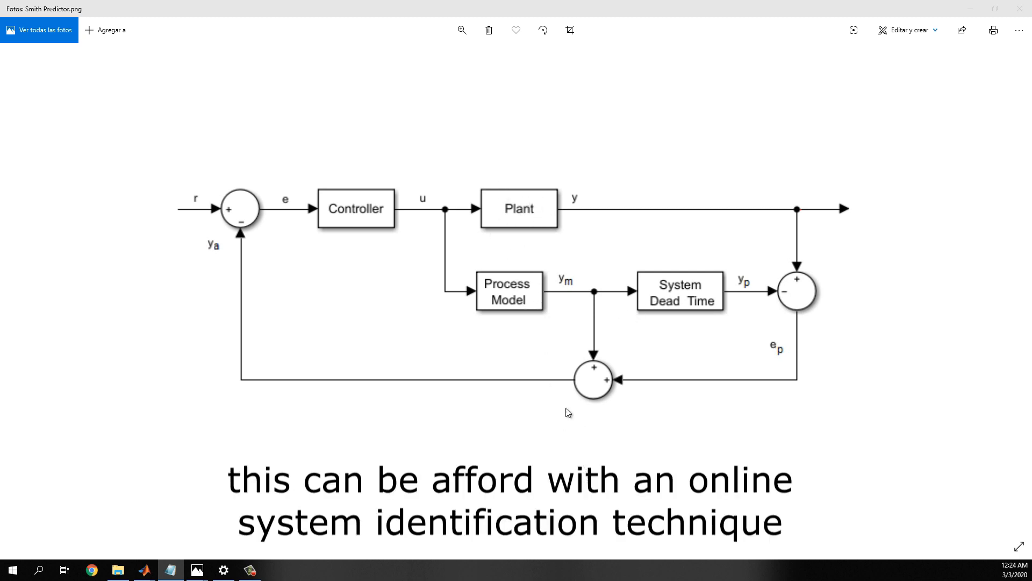
mouse_move(559, 404)
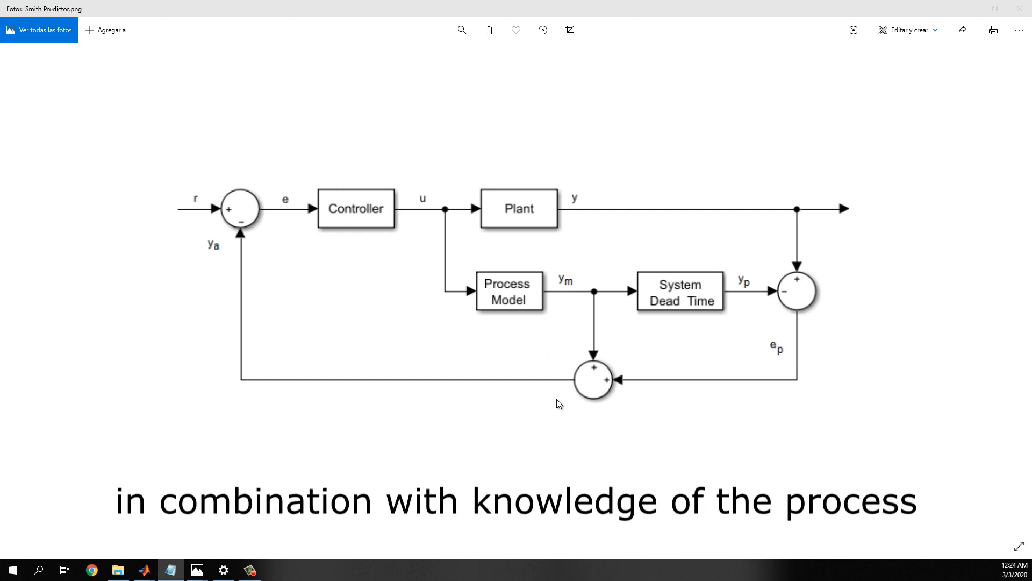
mouse_move(584, 525)
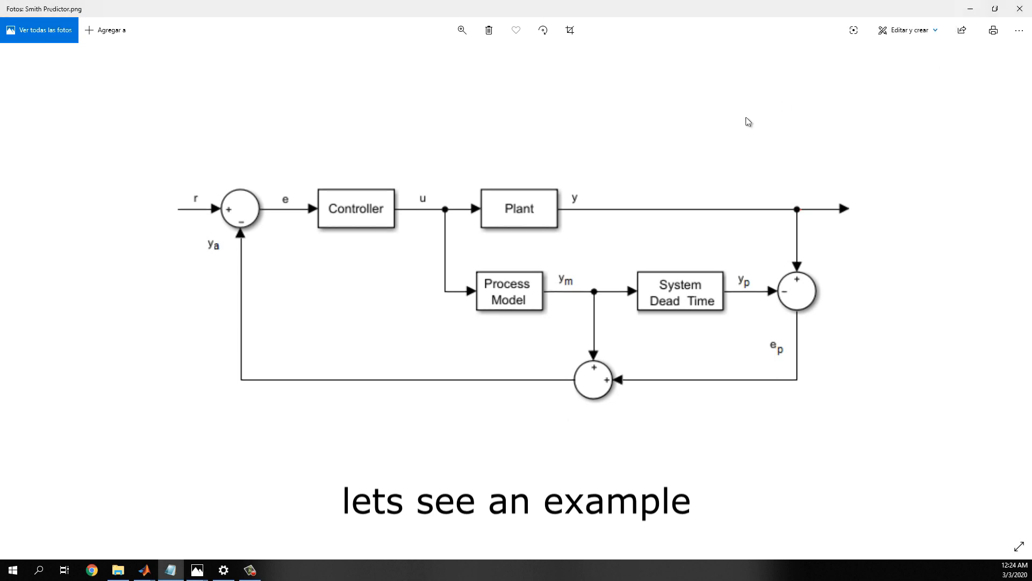
left_click(144, 569)
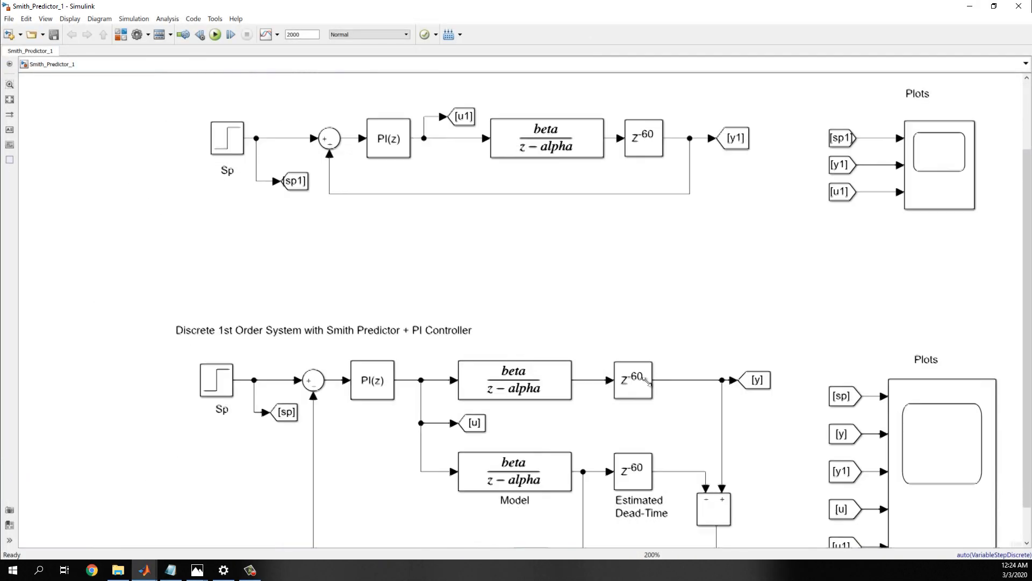
scroll("down", 3)
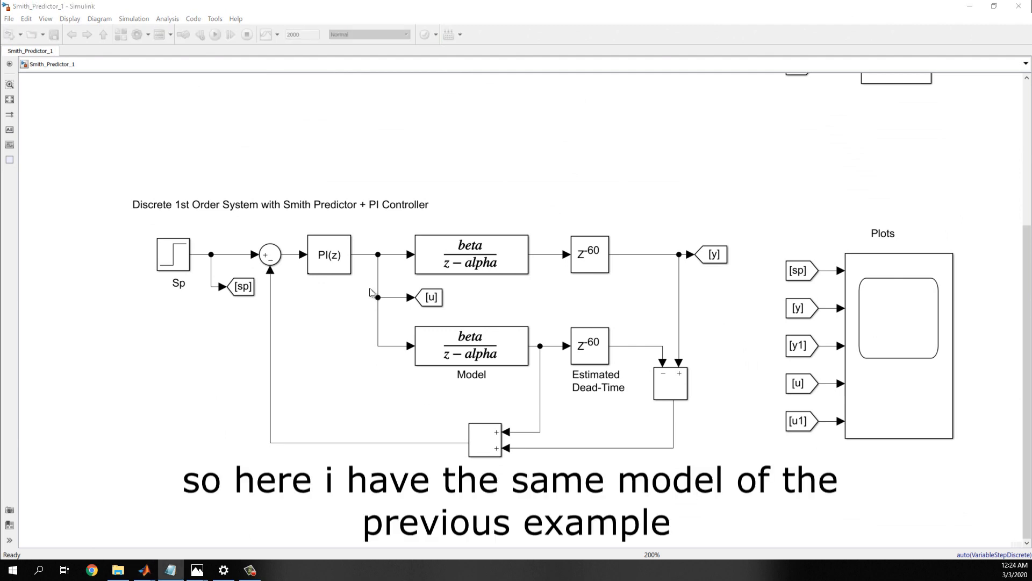
left_click(280, 205)
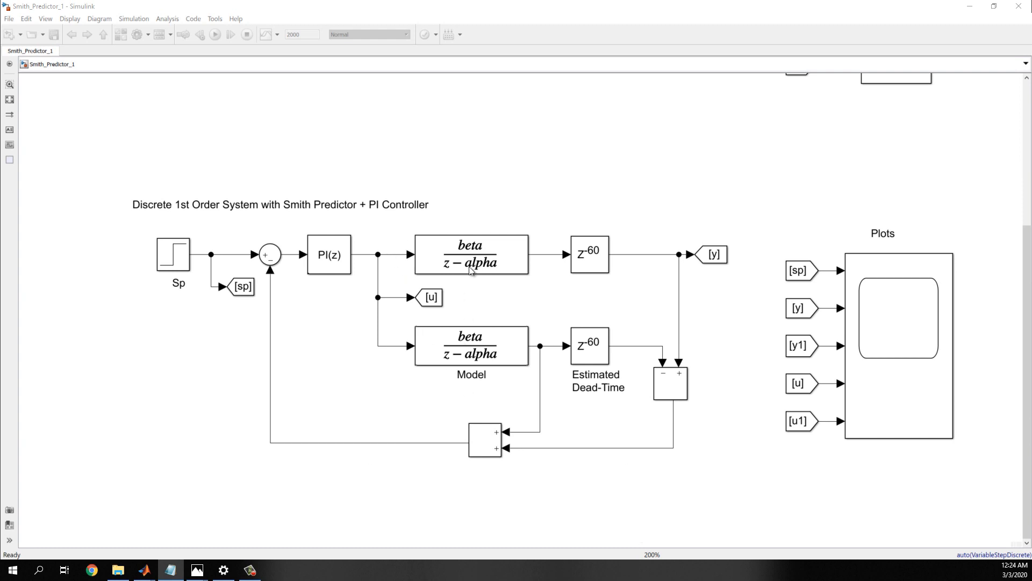
left_click(471, 345)
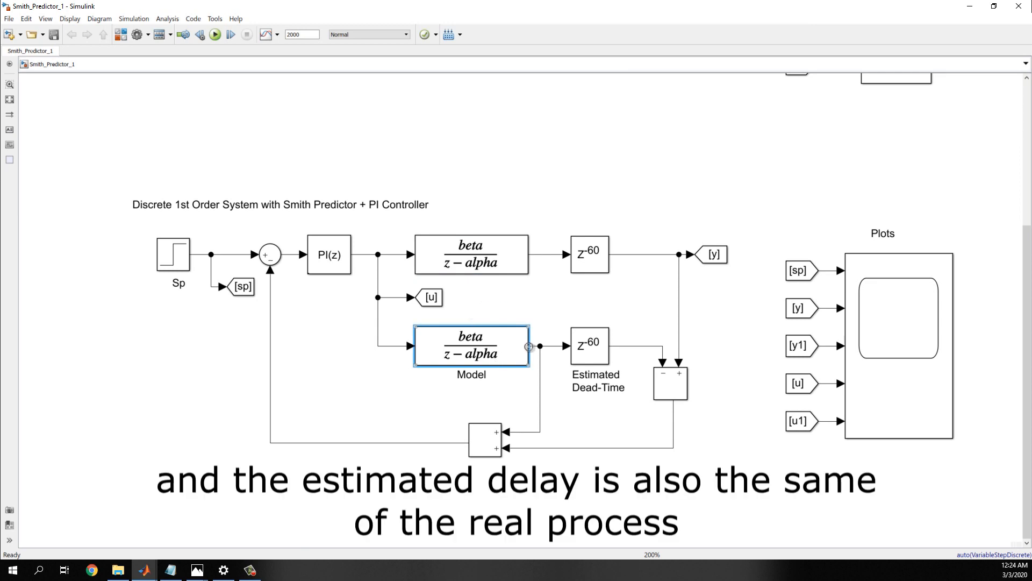
left_click(589, 255)
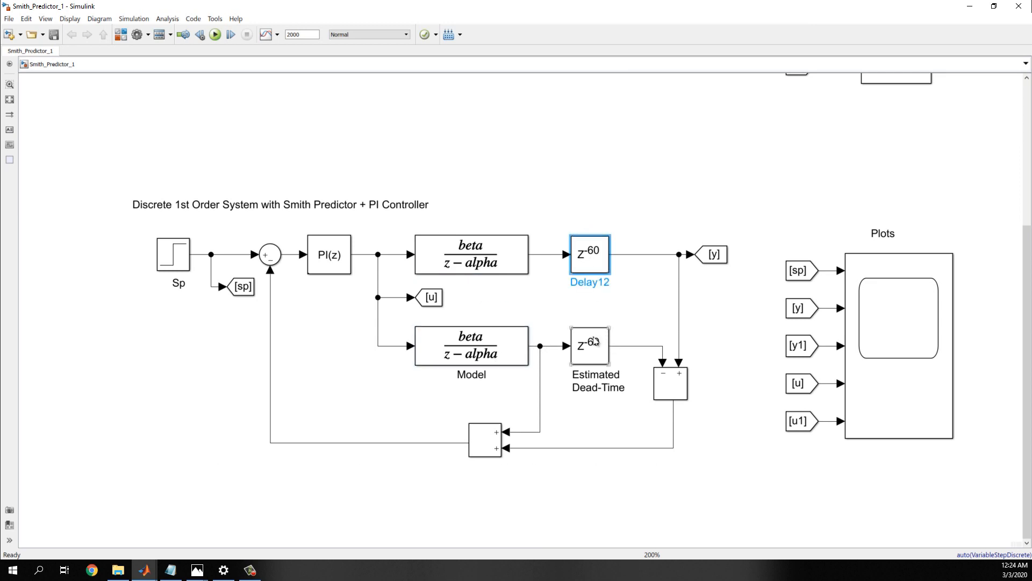
left_click(589, 345)
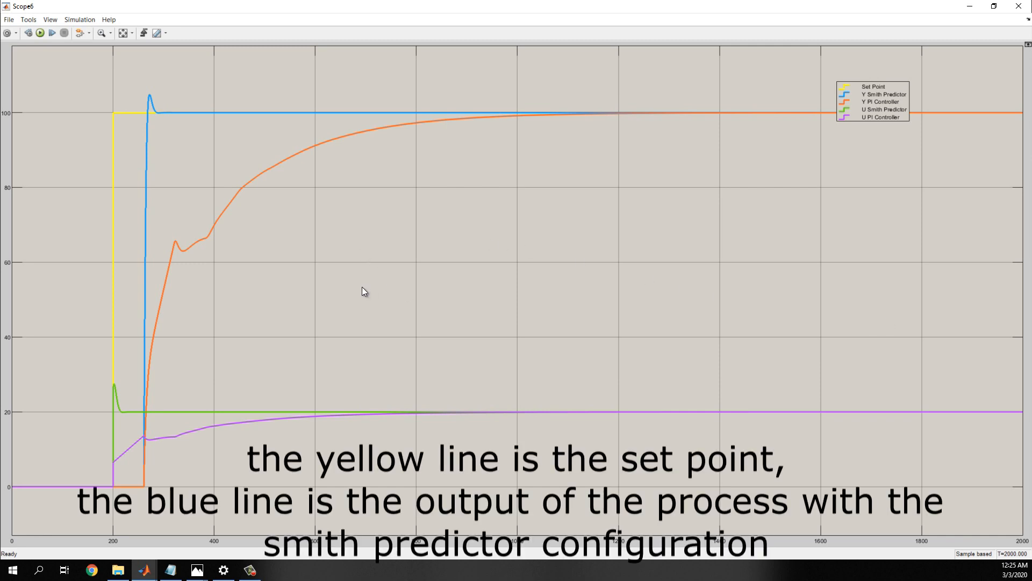
mouse_move(157, 123)
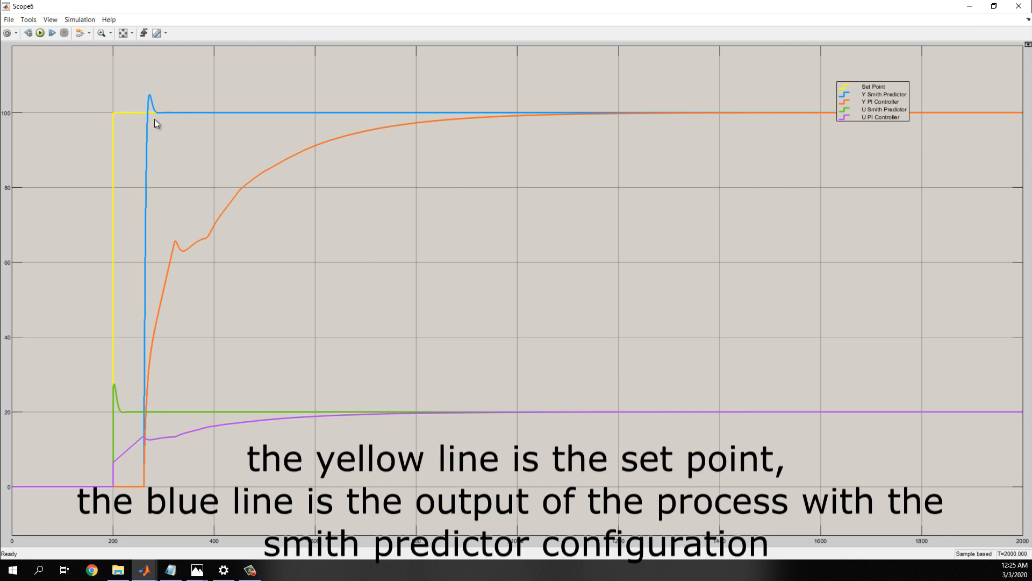
mouse_move(176, 226)
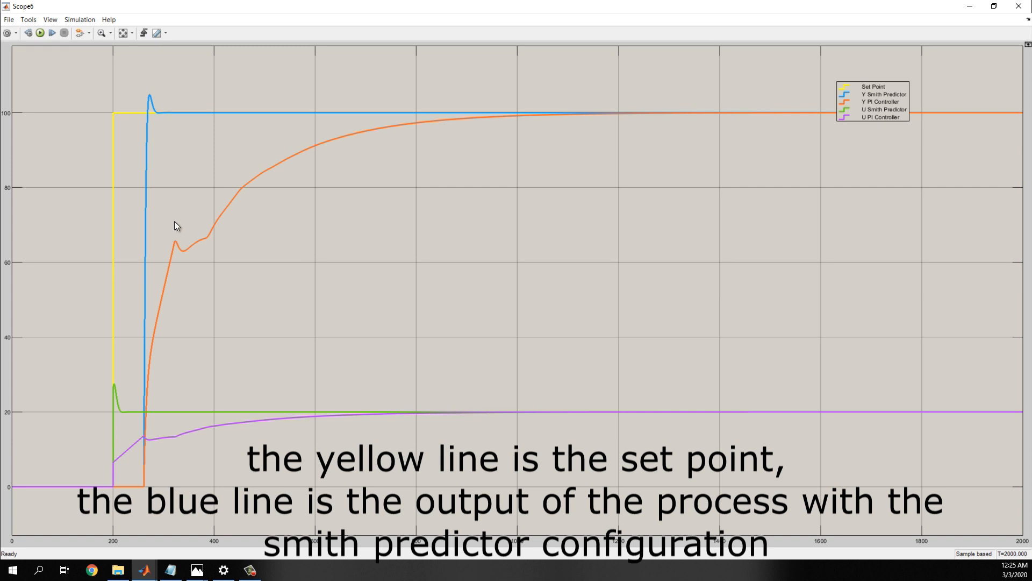
mouse_move(205, 157)
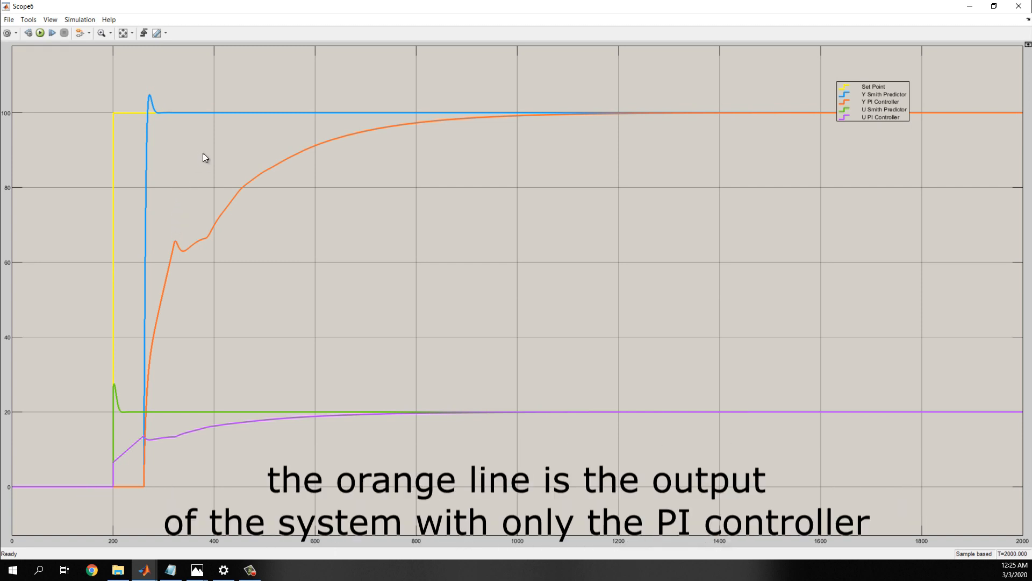
mouse_move(205, 205)
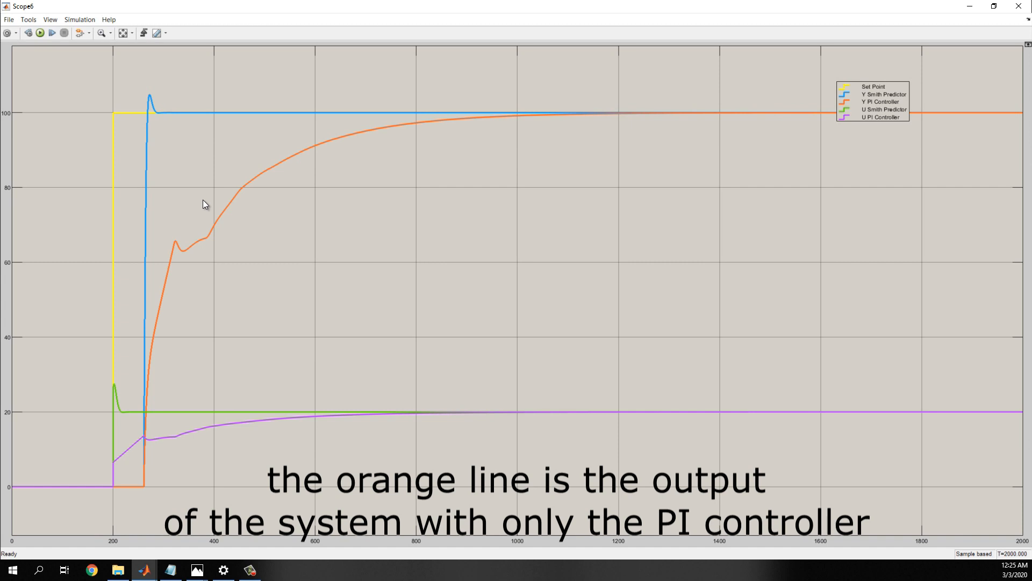
mouse_move(206, 211)
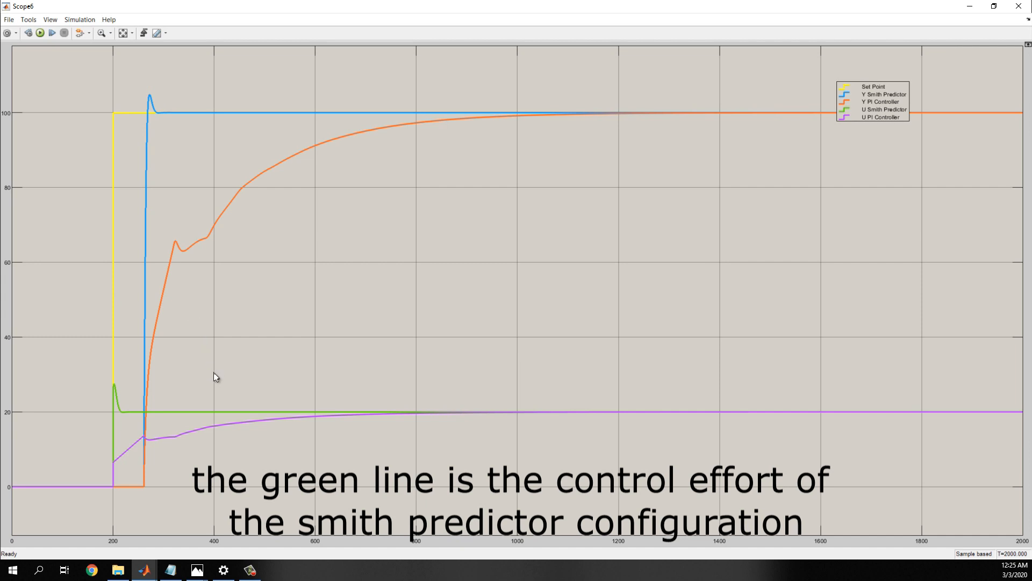
mouse_move(230, 391)
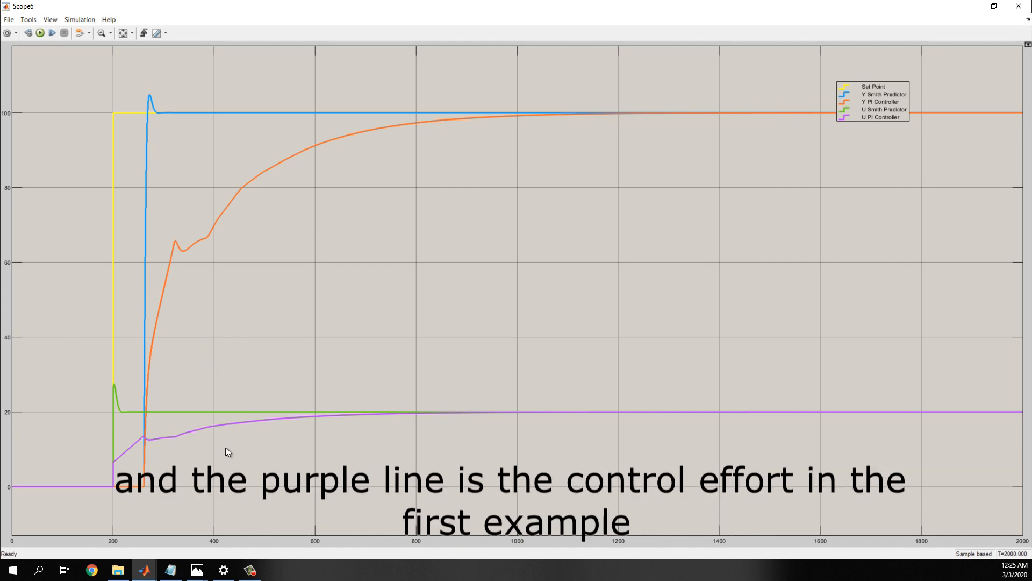
mouse_move(276, 412)
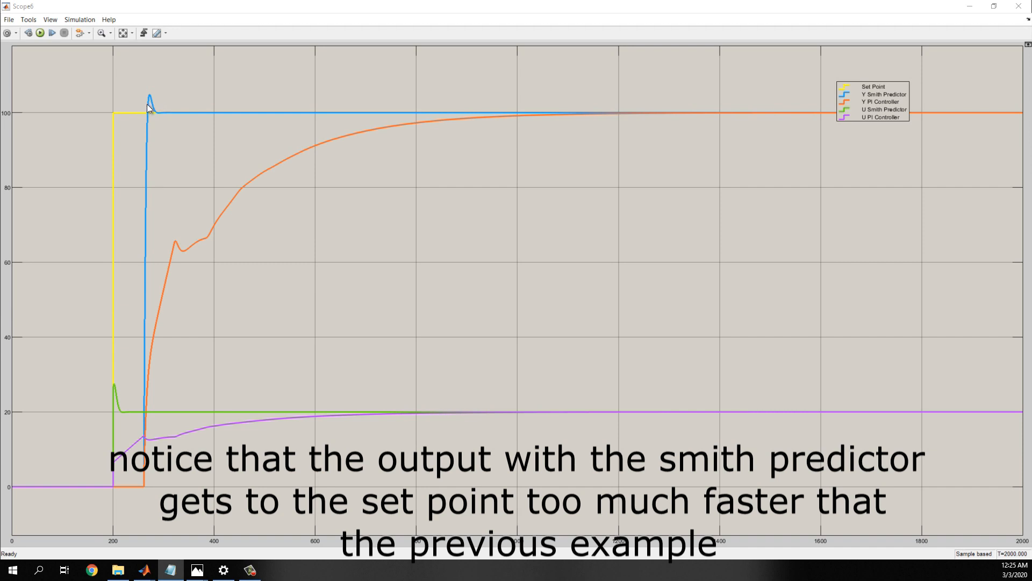
mouse_move(166, 112)
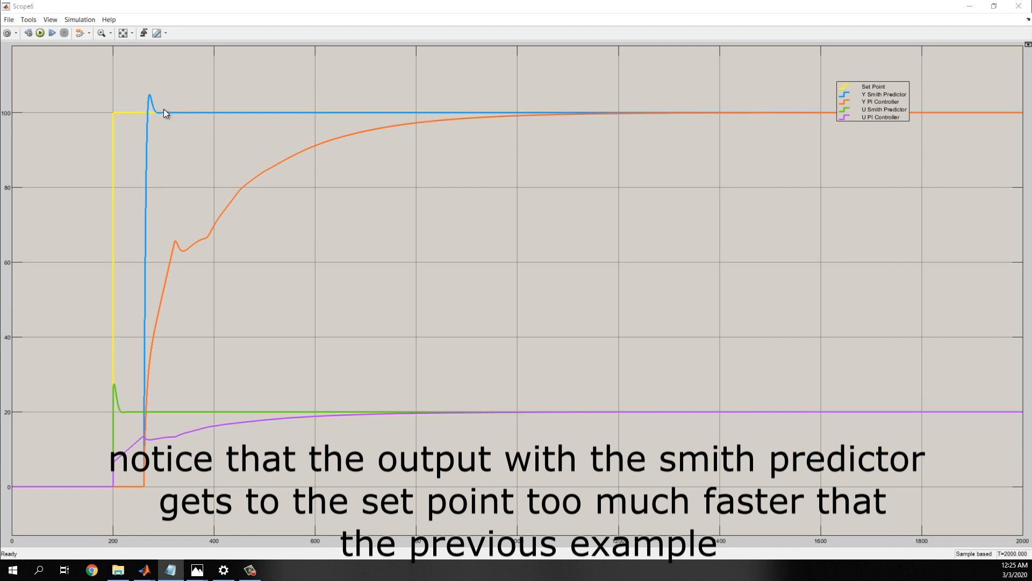
mouse_move(184, 117)
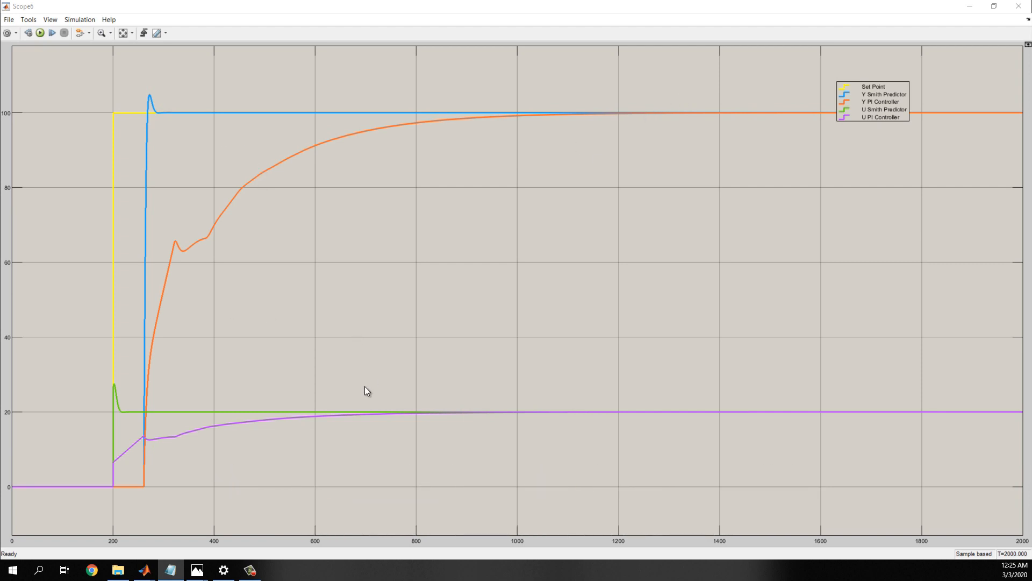
mouse_move(144, 569)
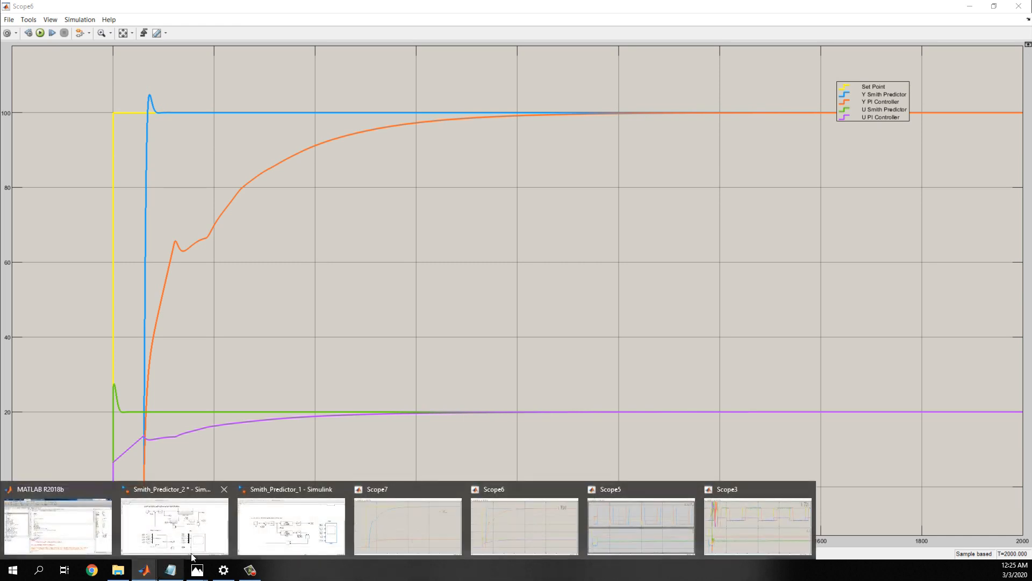
Switch to the Smith_Predictor_2 model from the taskbar
left_click(174, 525)
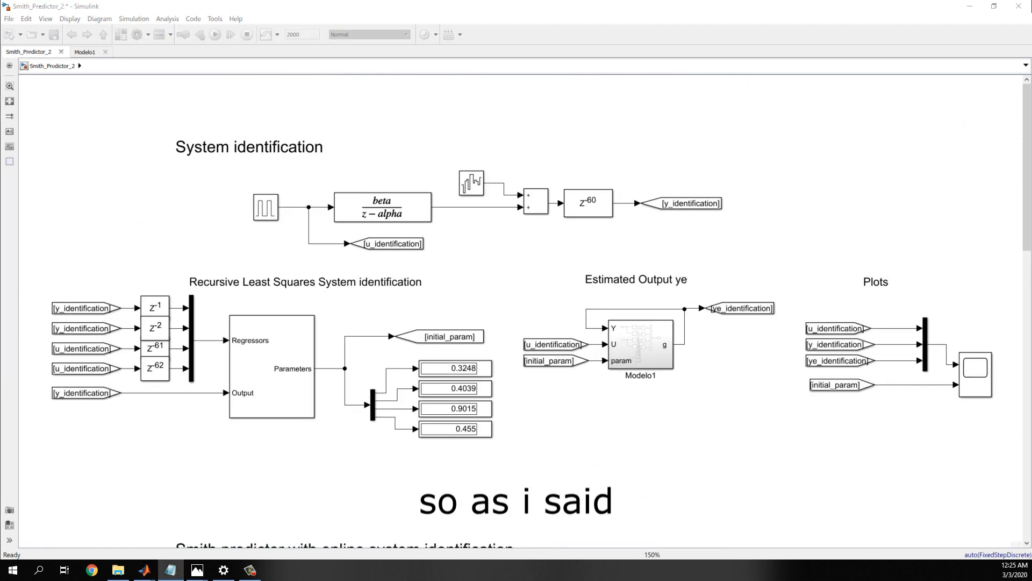
mouse_move(416, 467)
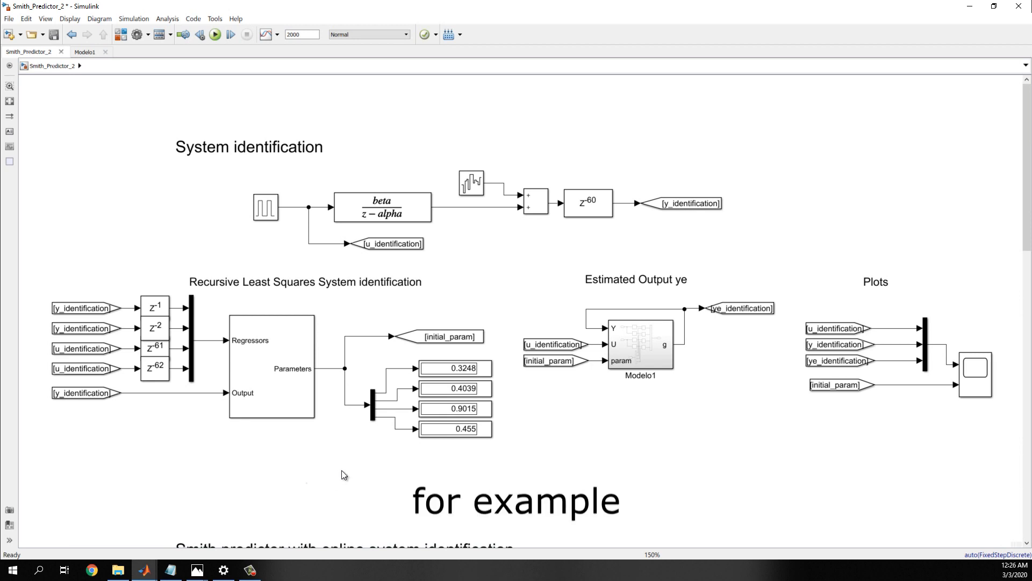
left_click(271, 365)
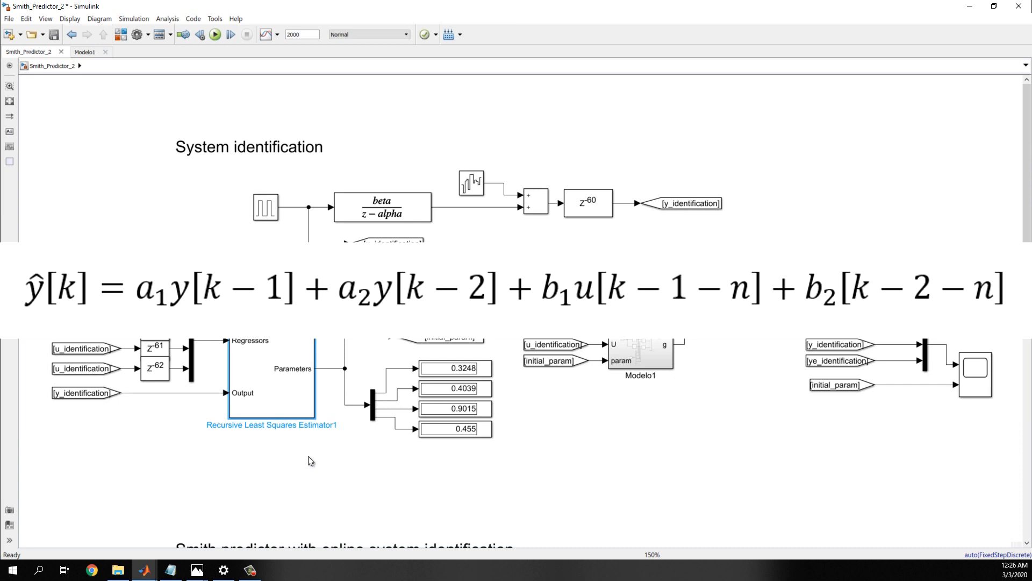
scroll("down", 3)
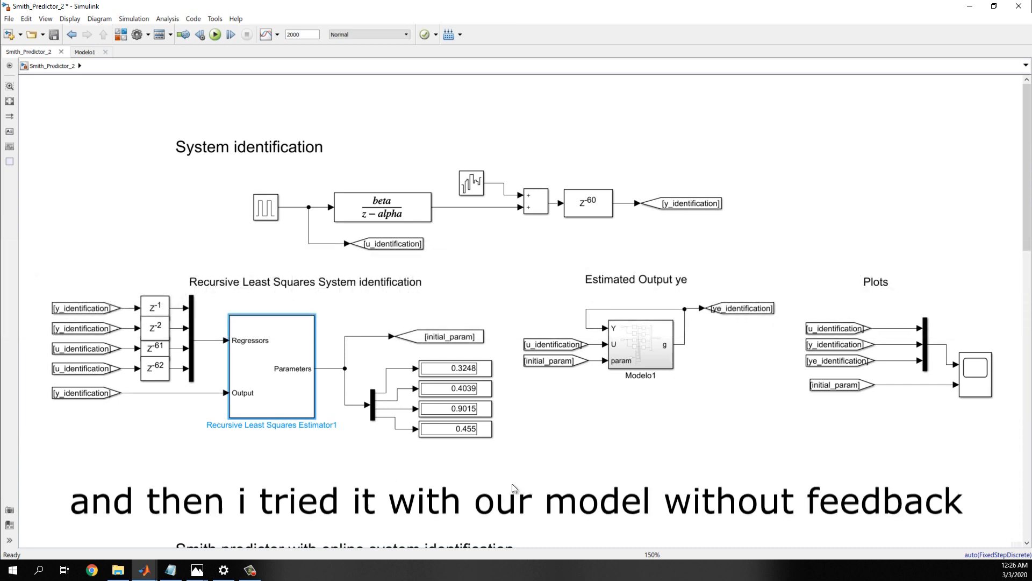
scroll("down", 3)
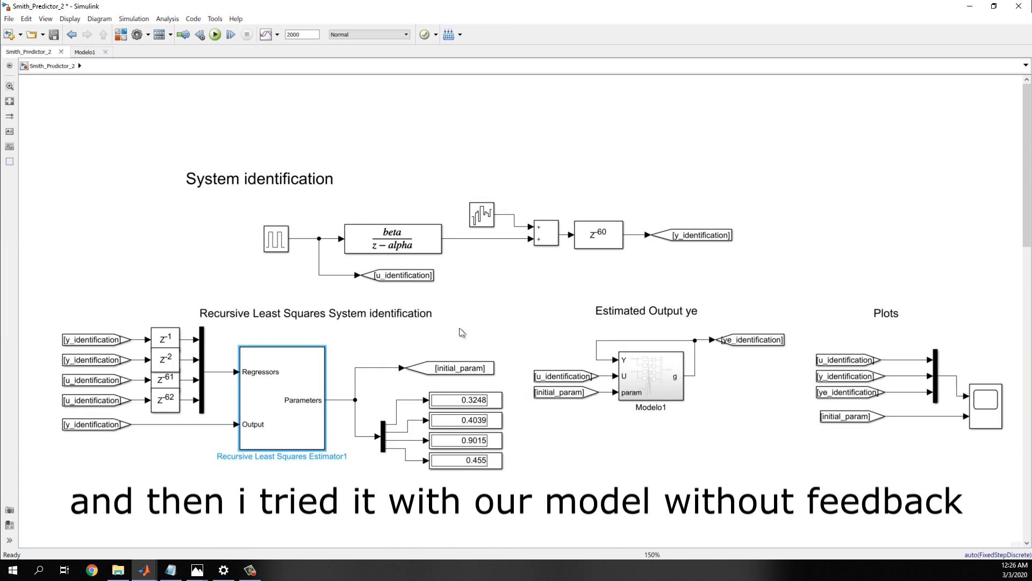
left_click(276, 238)
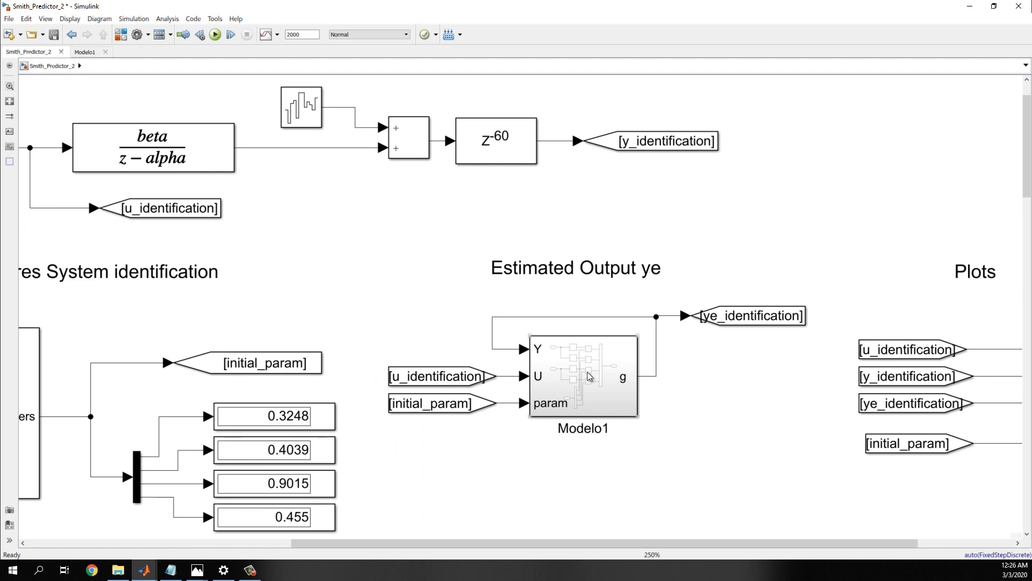
left_click(437, 376)
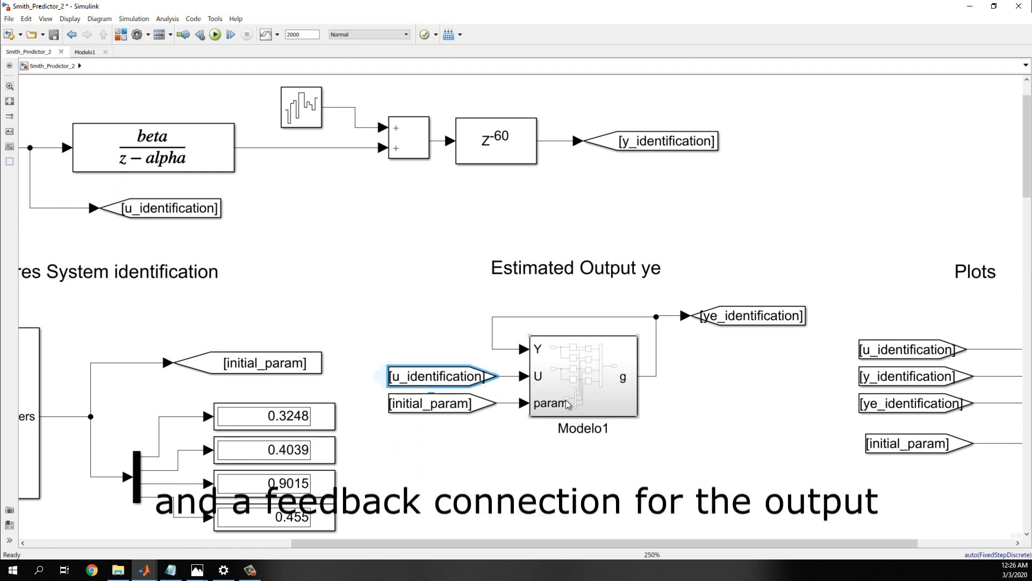
left_click(748, 315)
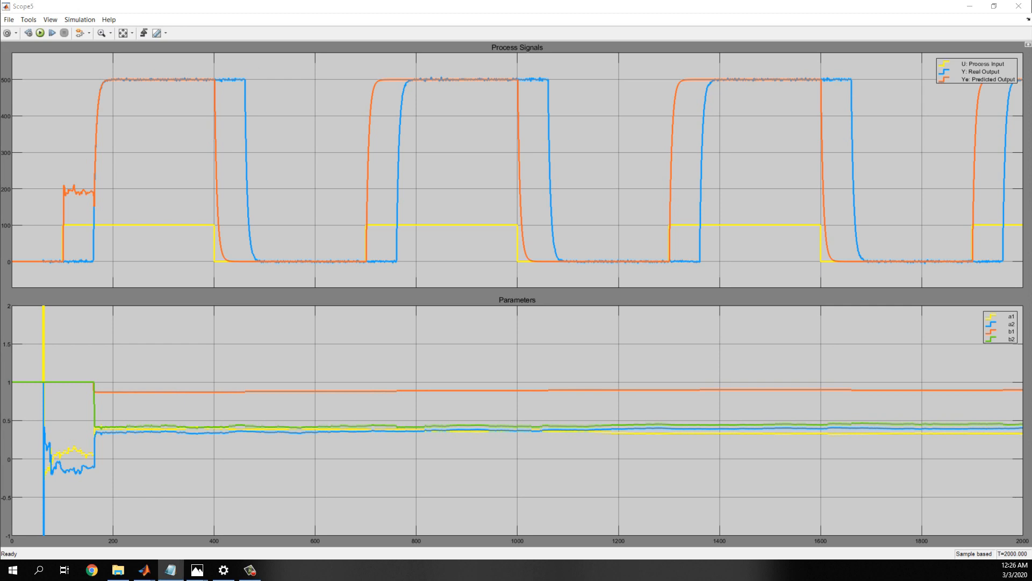
mouse_move(125, 234)
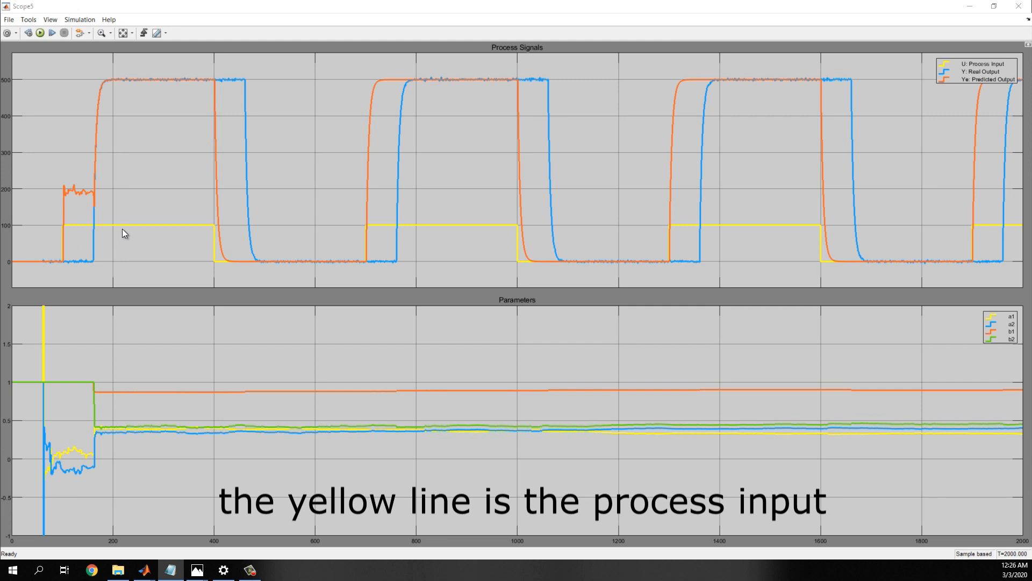
mouse_move(171, 233)
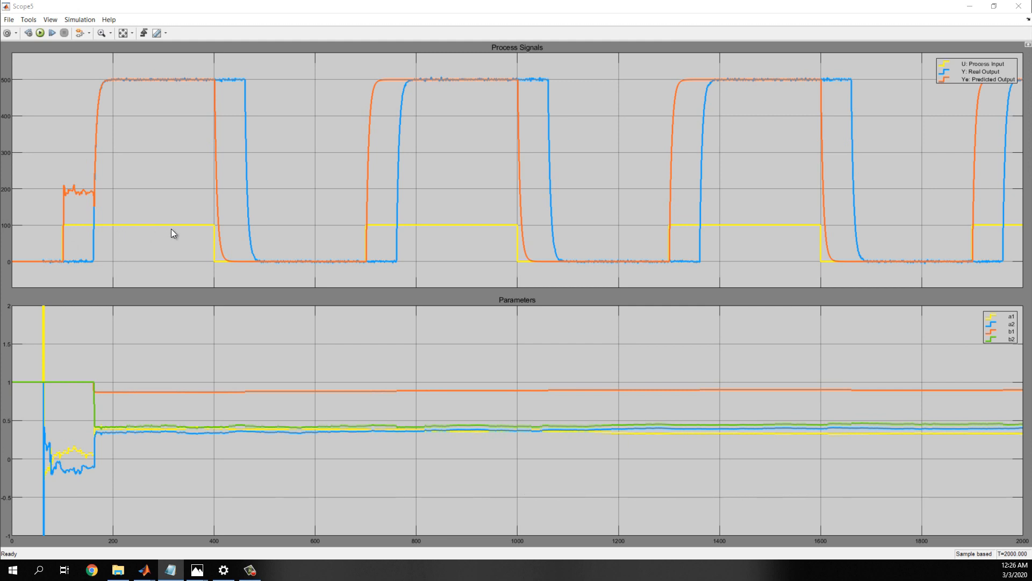
mouse_move(187, 91)
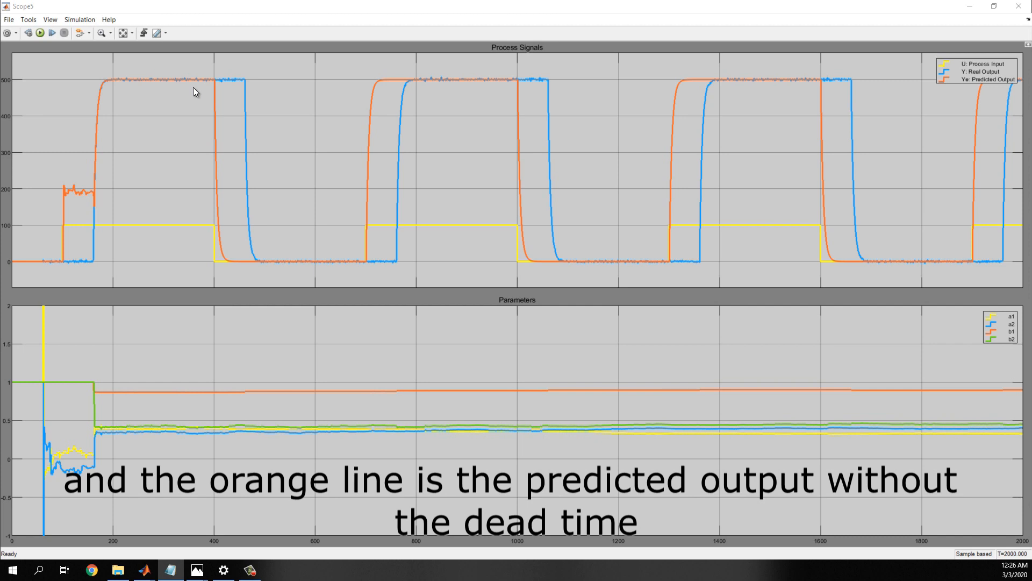
mouse_move(118, 88)
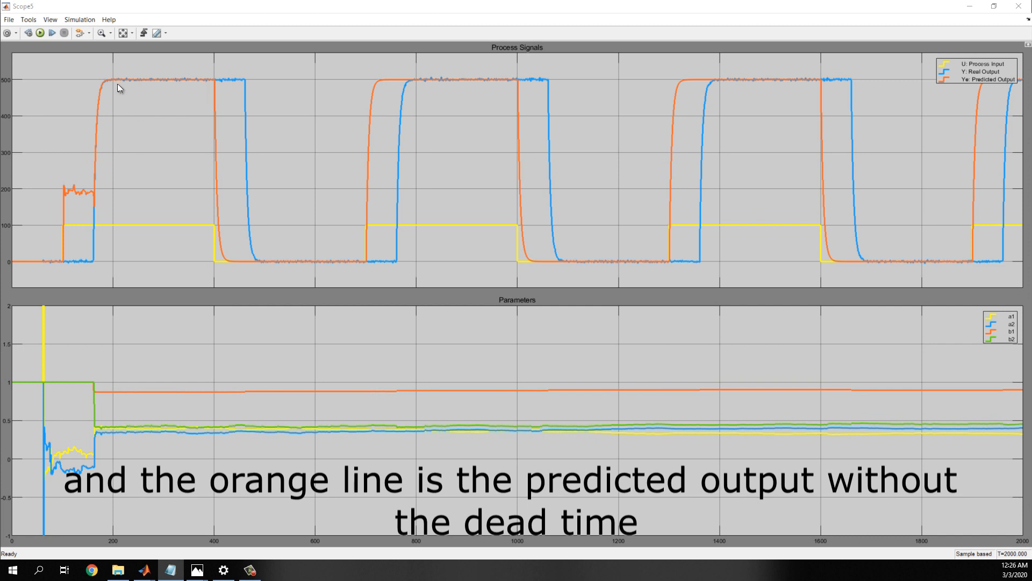
mouse_move(221, 178)
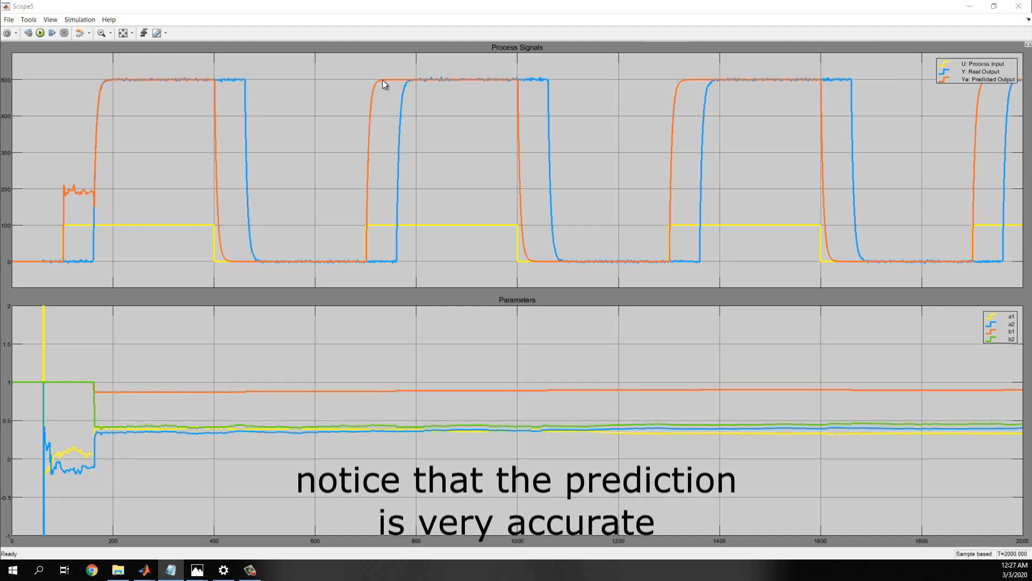
mouse_move(478, 89)
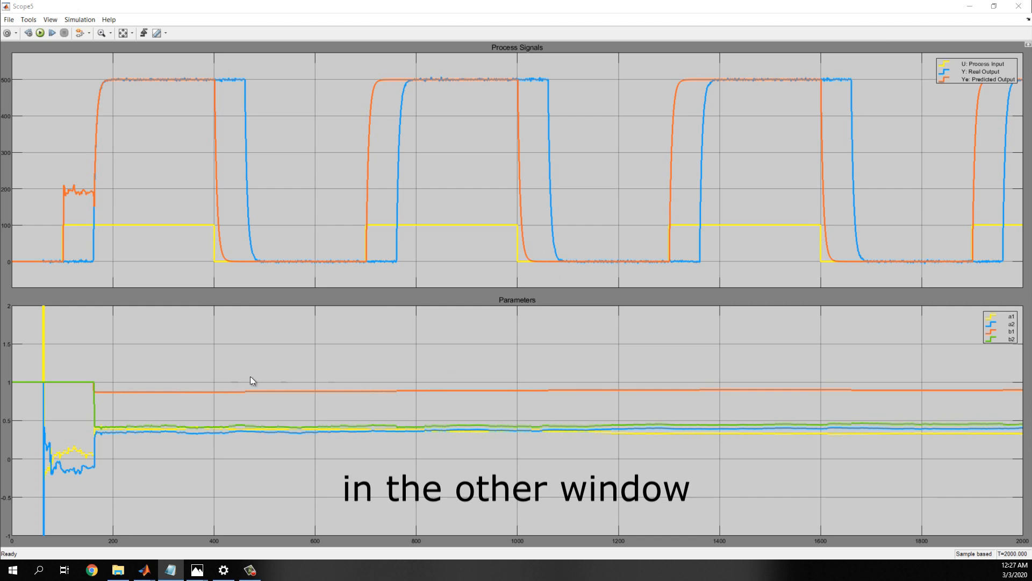
mouse_move(281, 420)
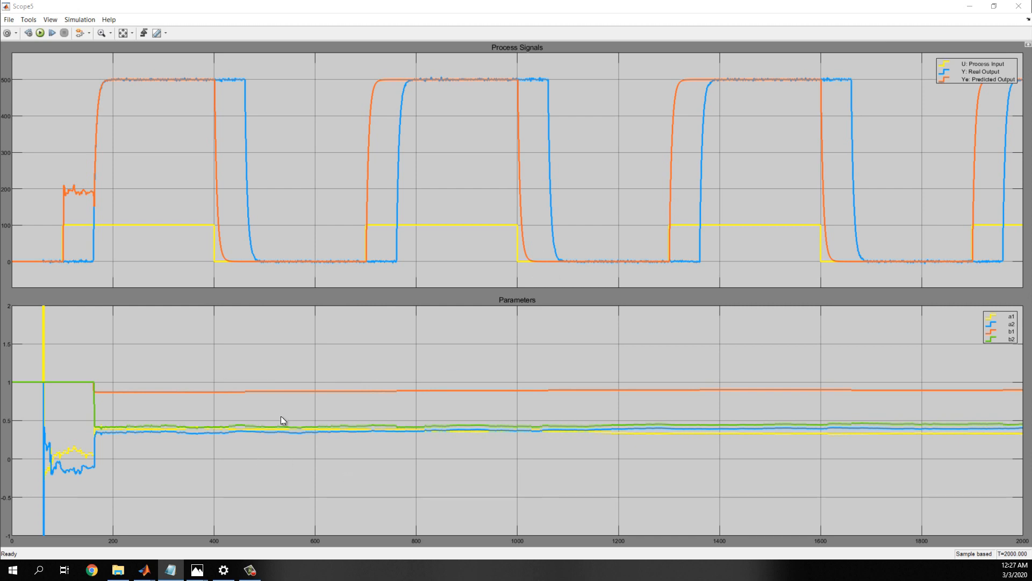
mouse_move(383, 443)
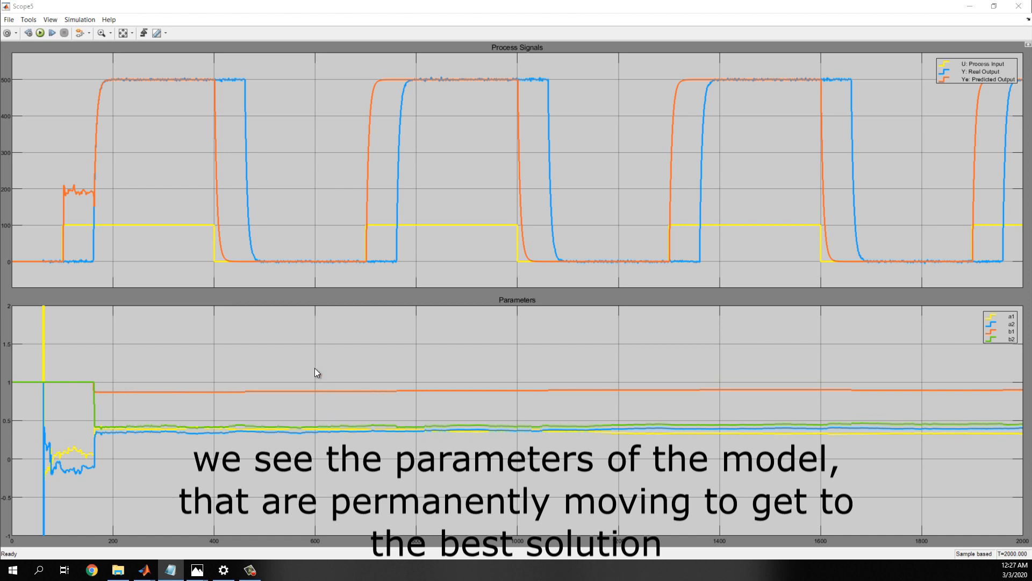
mouse_move(245, 445)
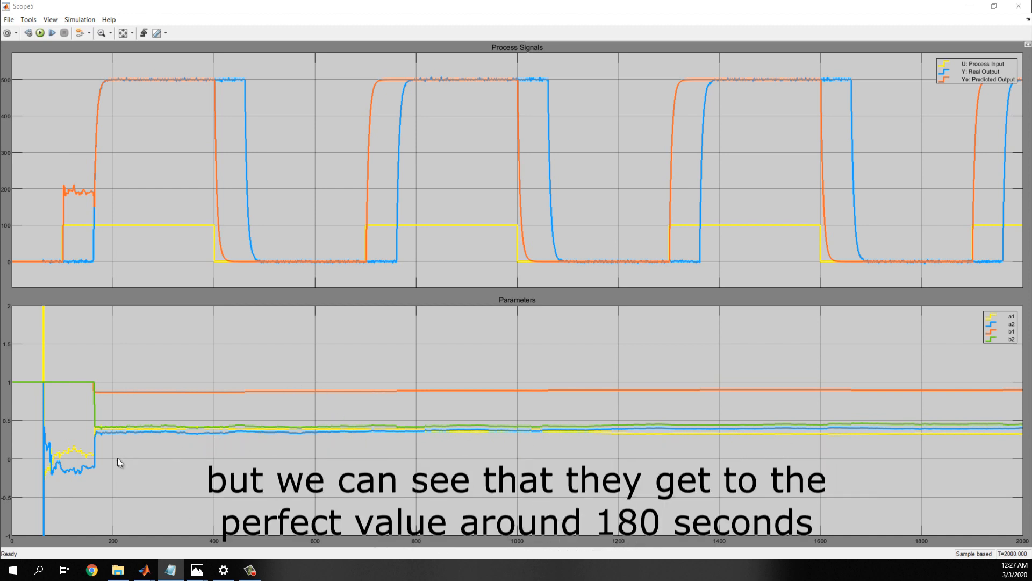
mouse_move(58, 440)
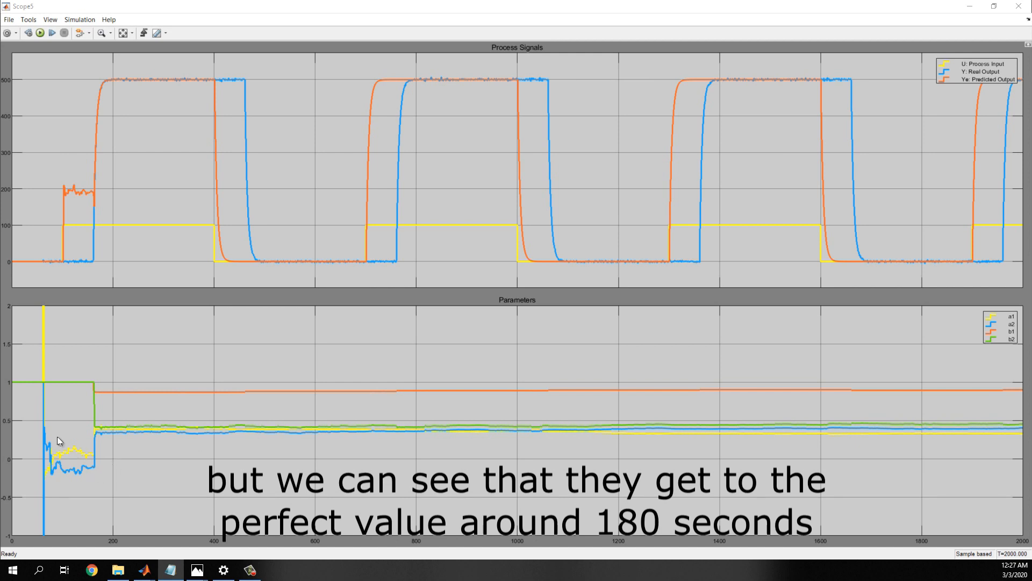
mouse_move(108, 414)
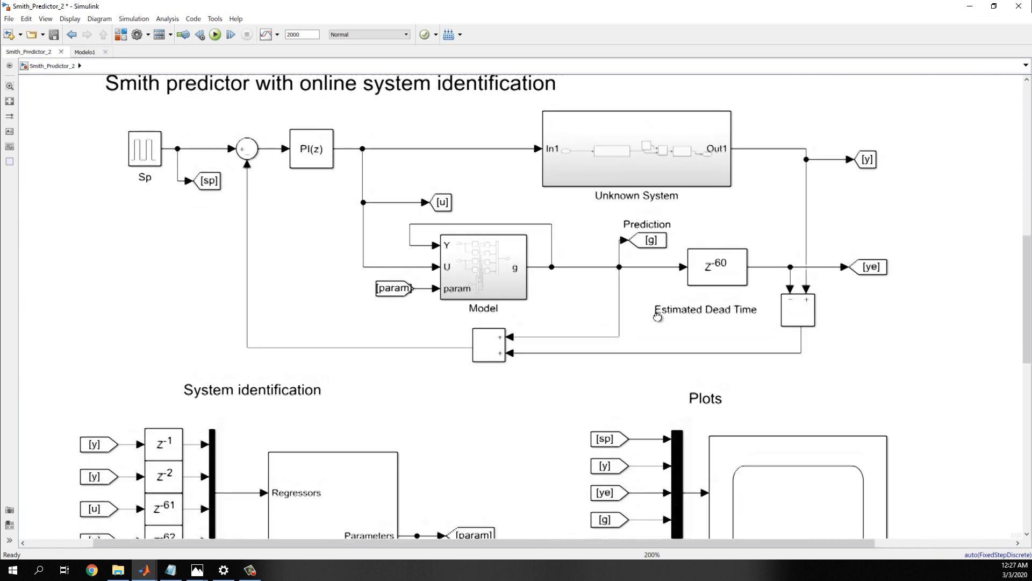
scroll("down", 3)
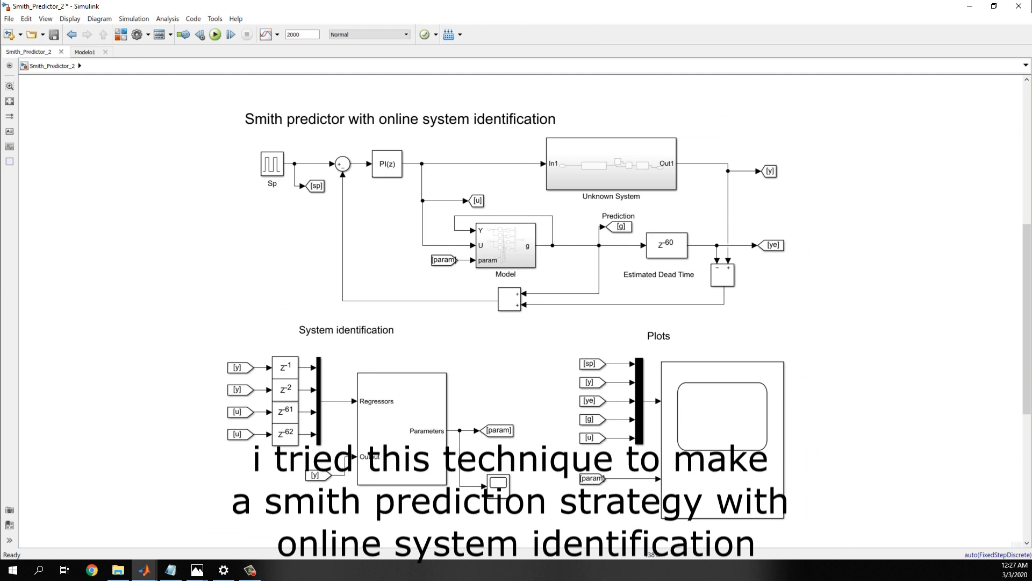
mouse_move(549, 426)
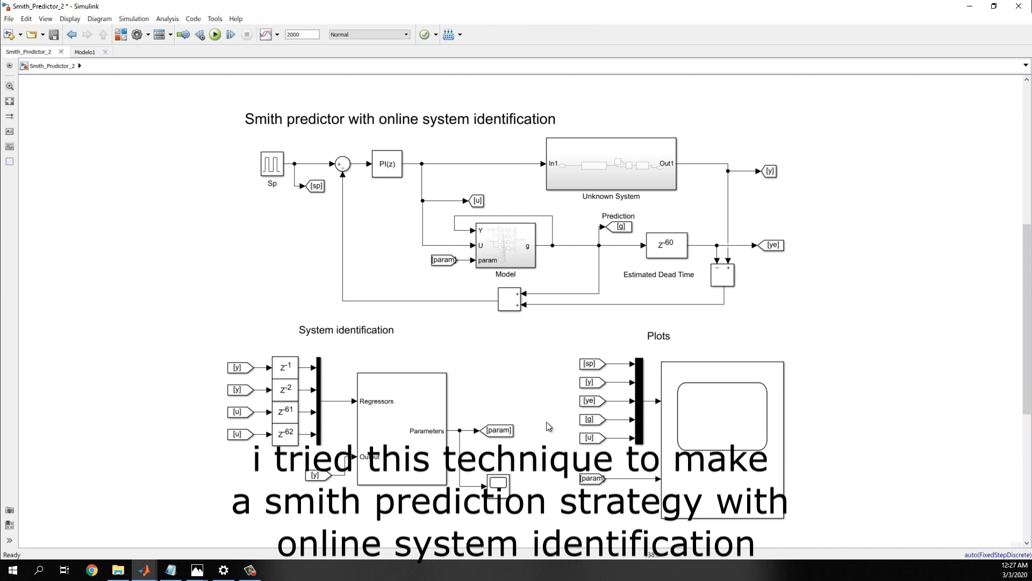
mouse_move(522, 438)
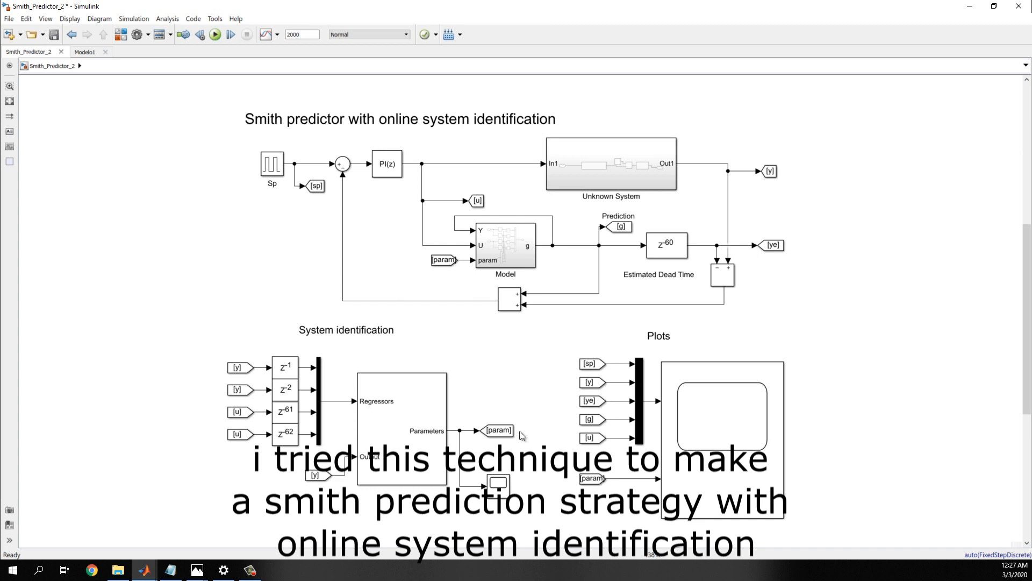
left_click(665, 244)
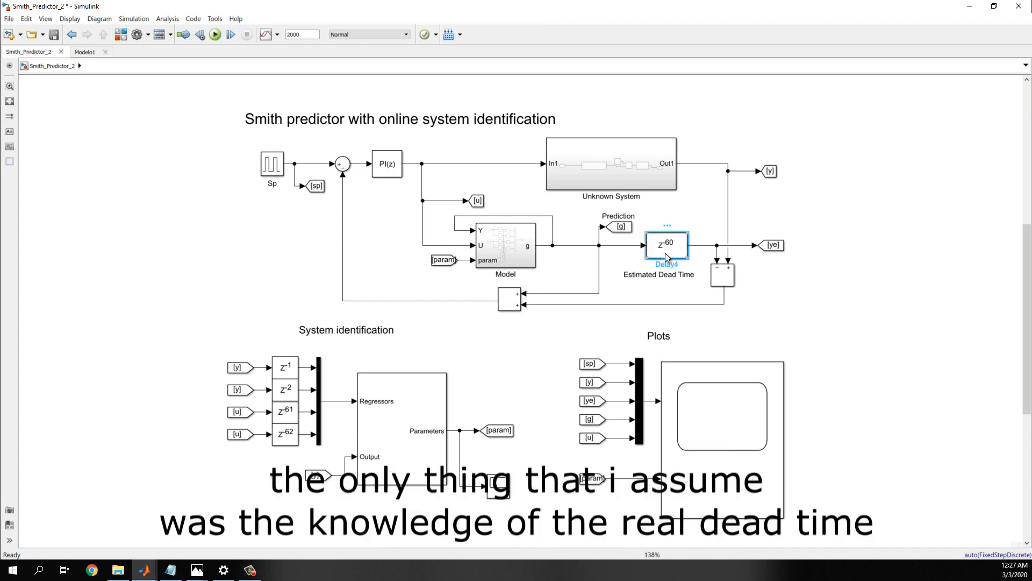
mouse_move(656, 260)
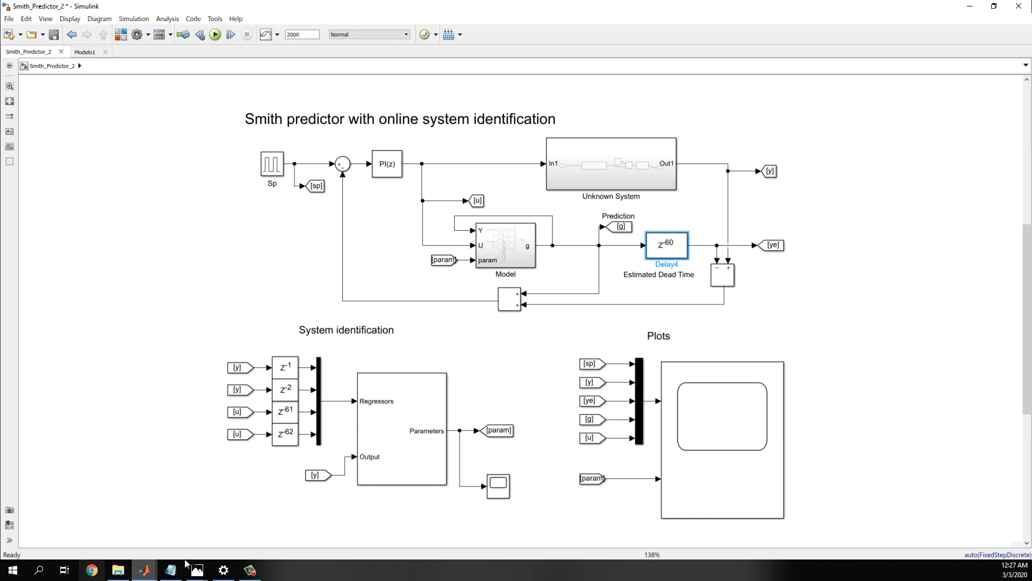
left_click(195, 570)
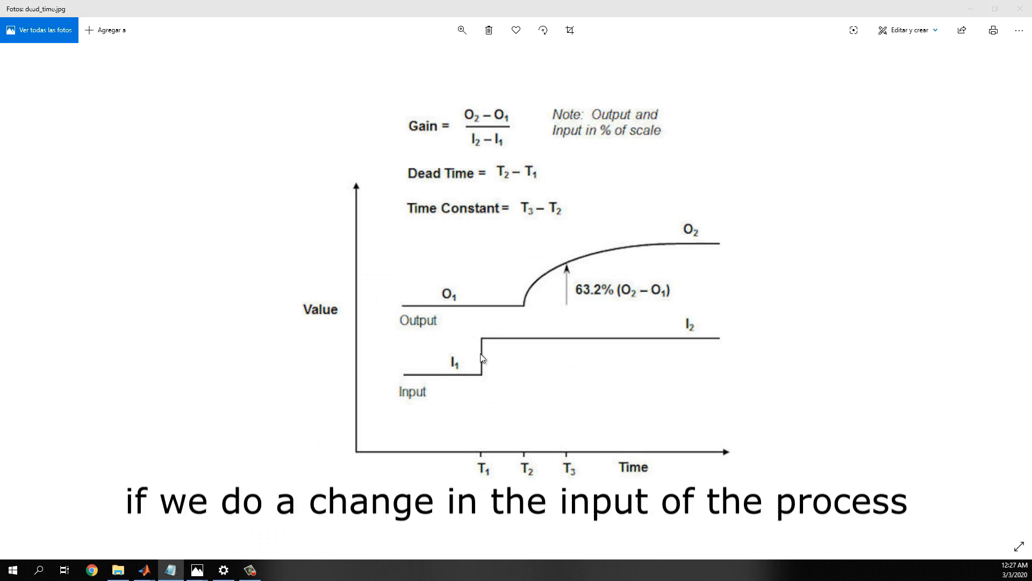
mouse_move(520, 353)
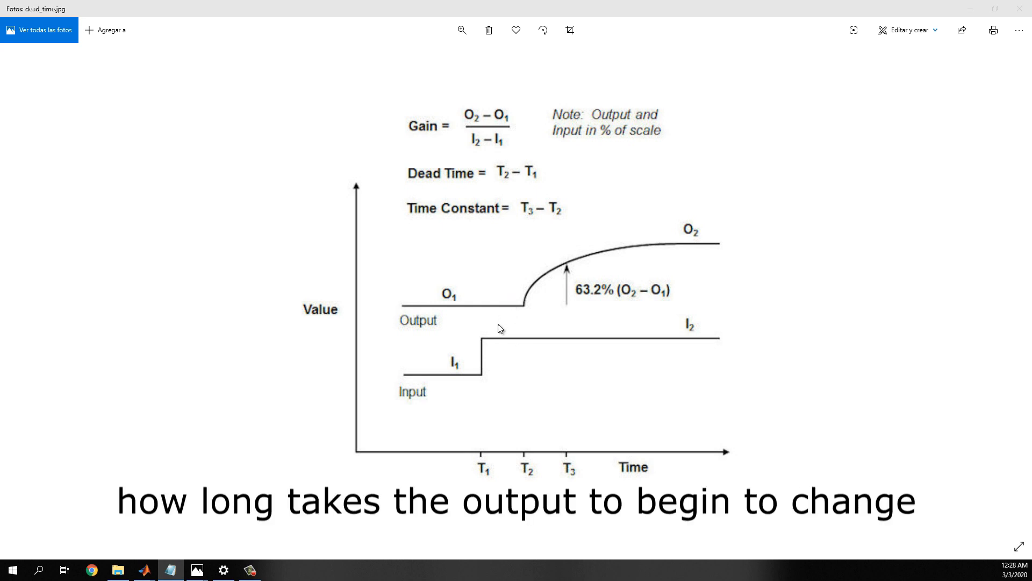
mouse_move(539, 301)
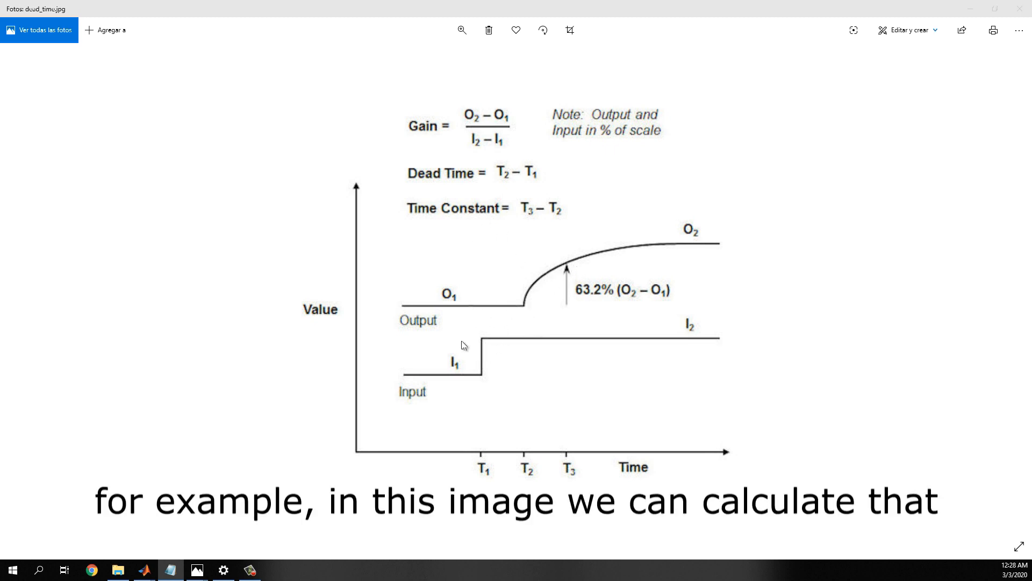
mouse_move(483, 317)
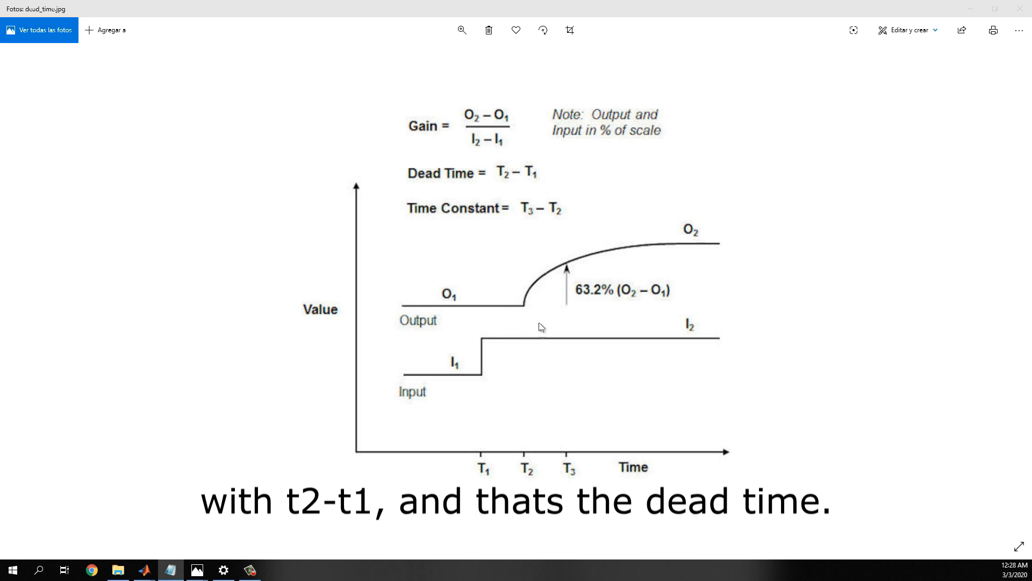
mouse_move(509, 382)
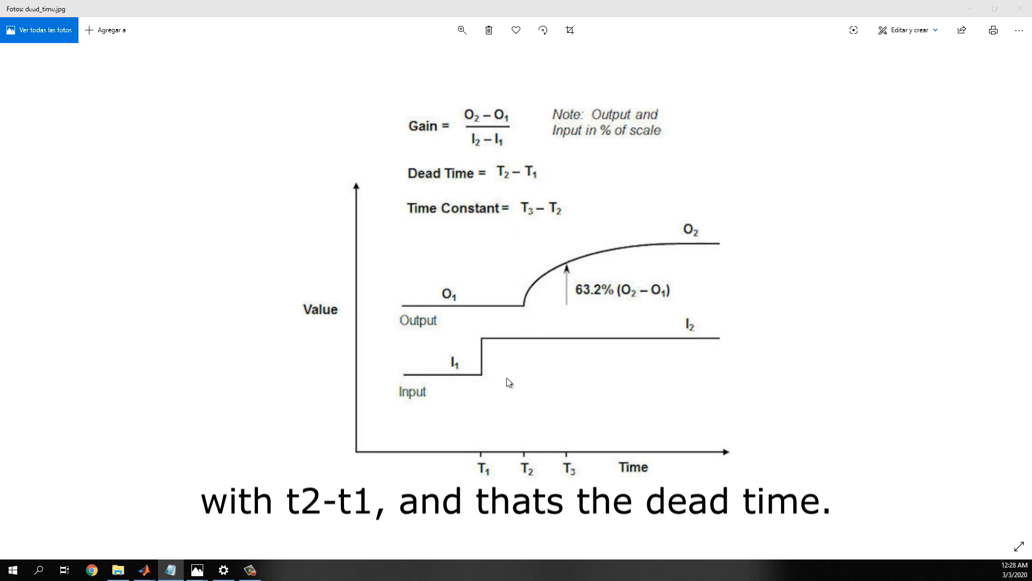
mouse_move(923, 121)
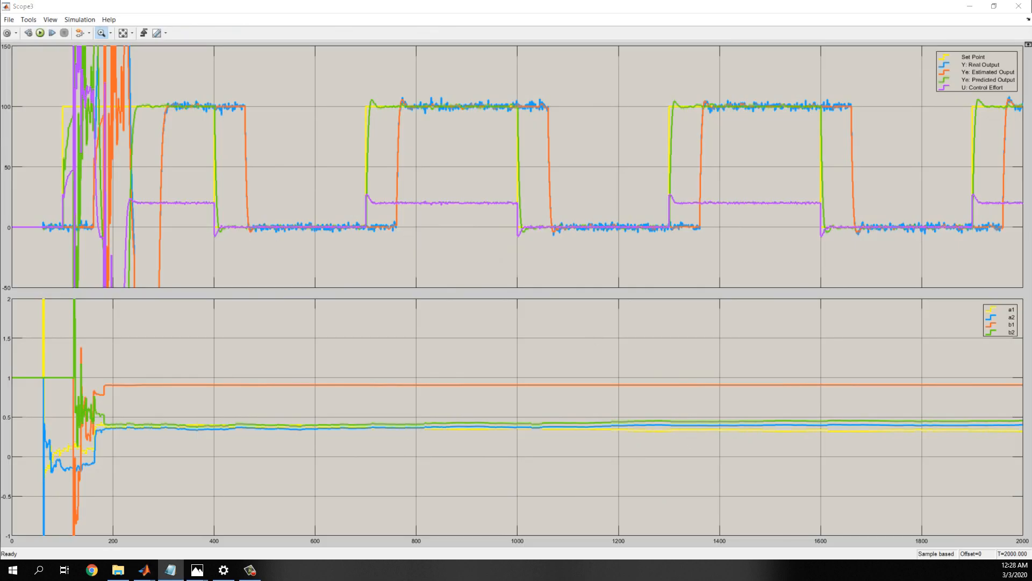
left_click(945, 64)
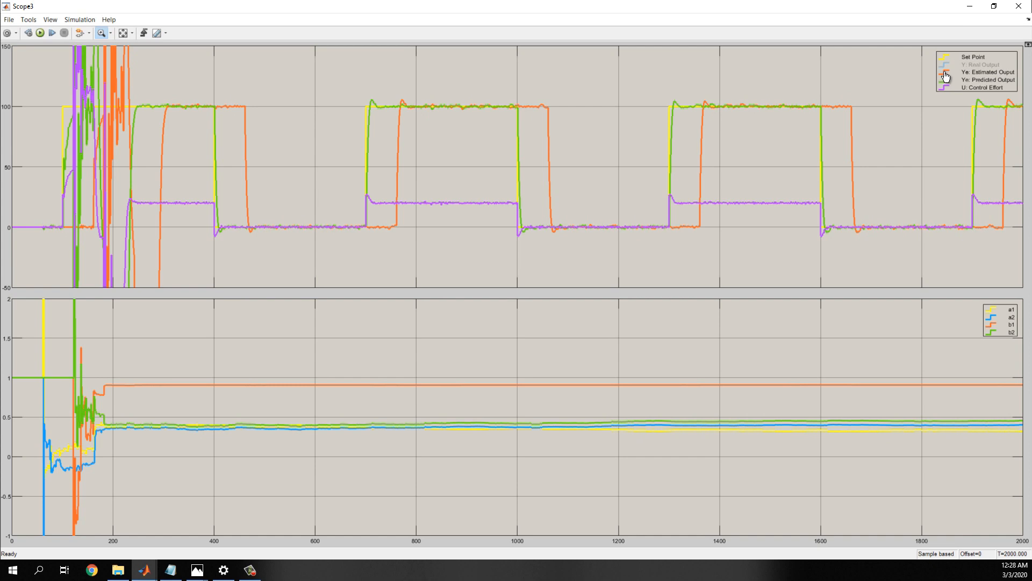
left_click(945, 65)
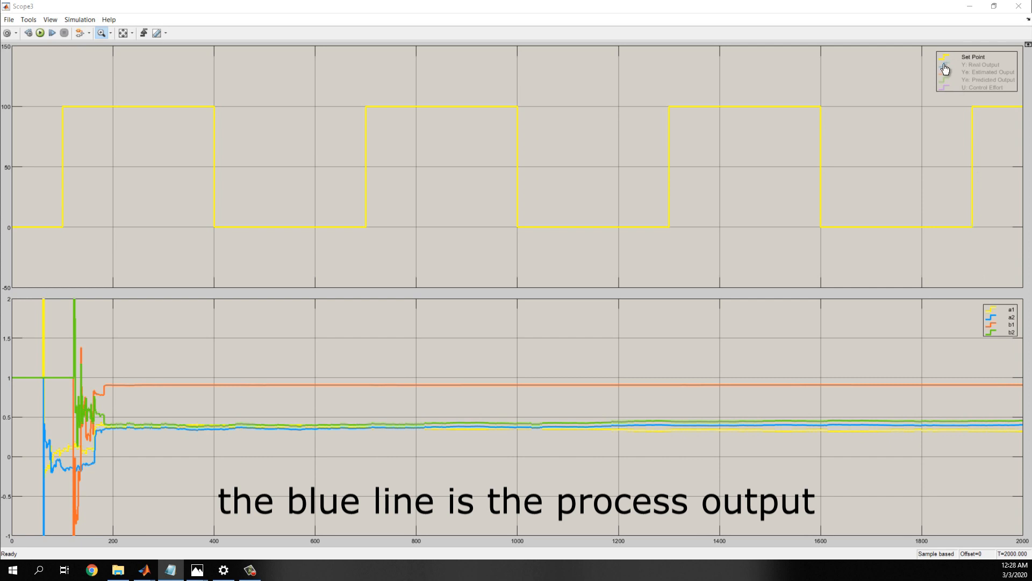
left_click(945, 64)
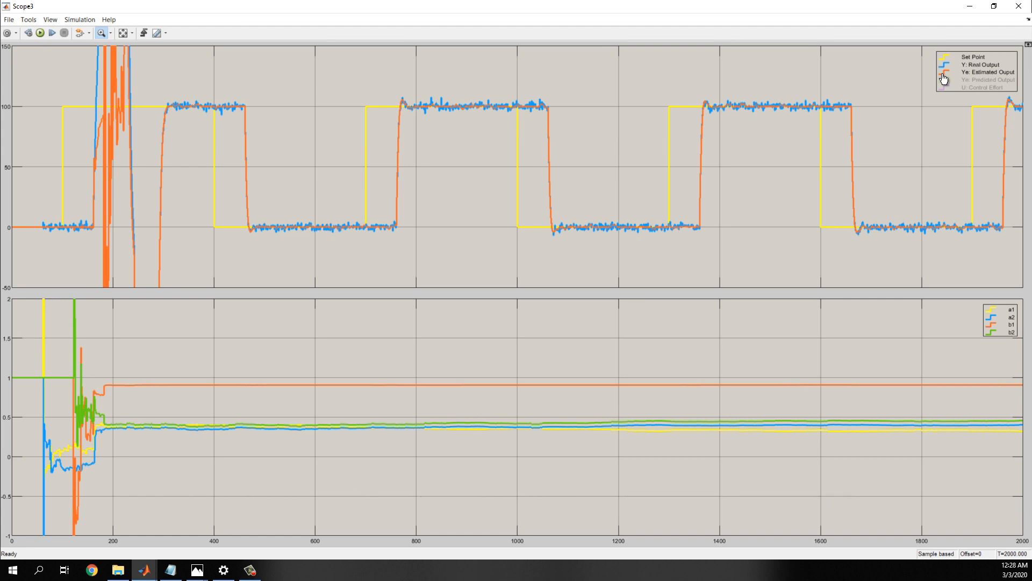
left_click(961, 79)
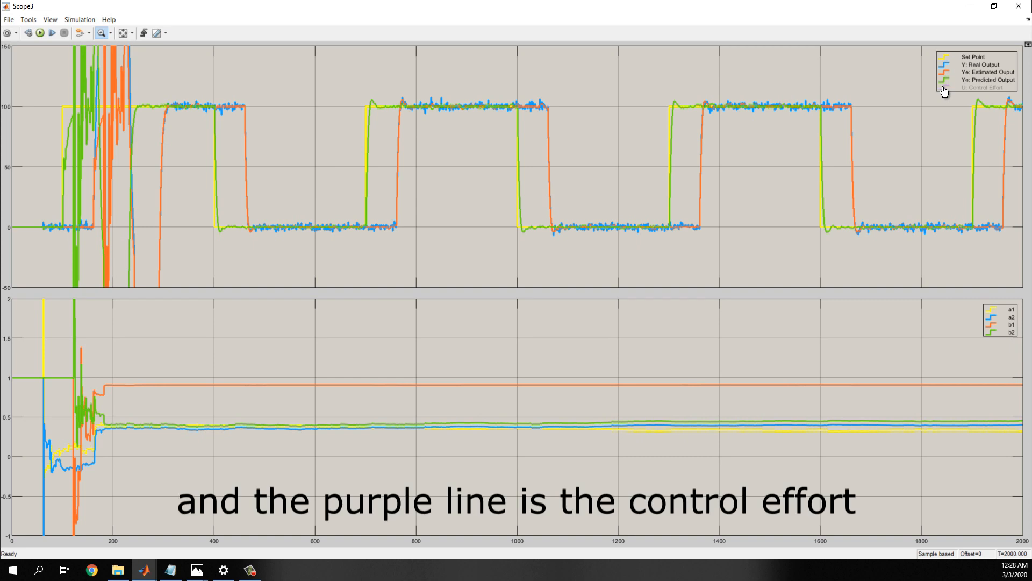
left_click(944, 88)
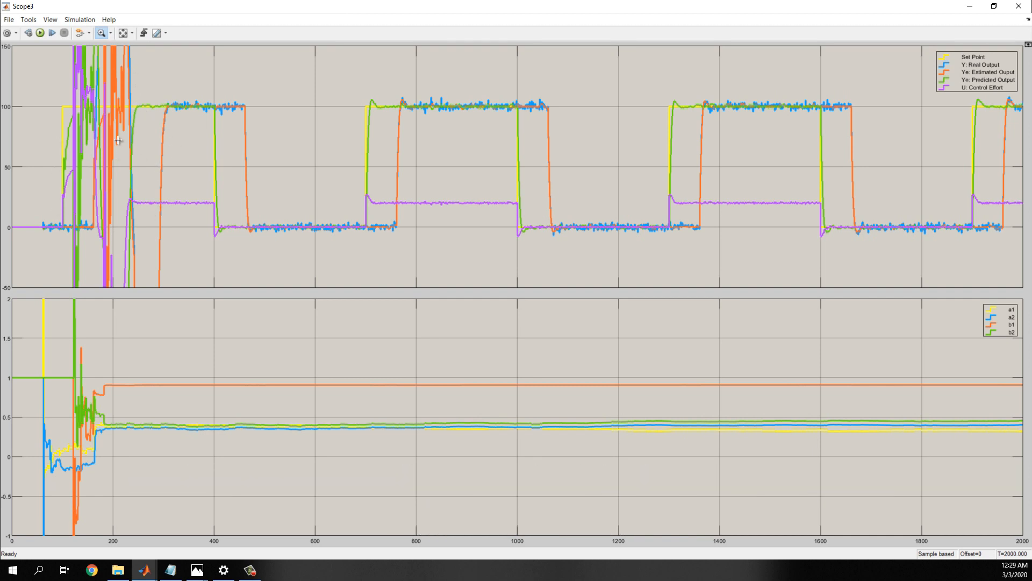
mouse_move(94, 222)
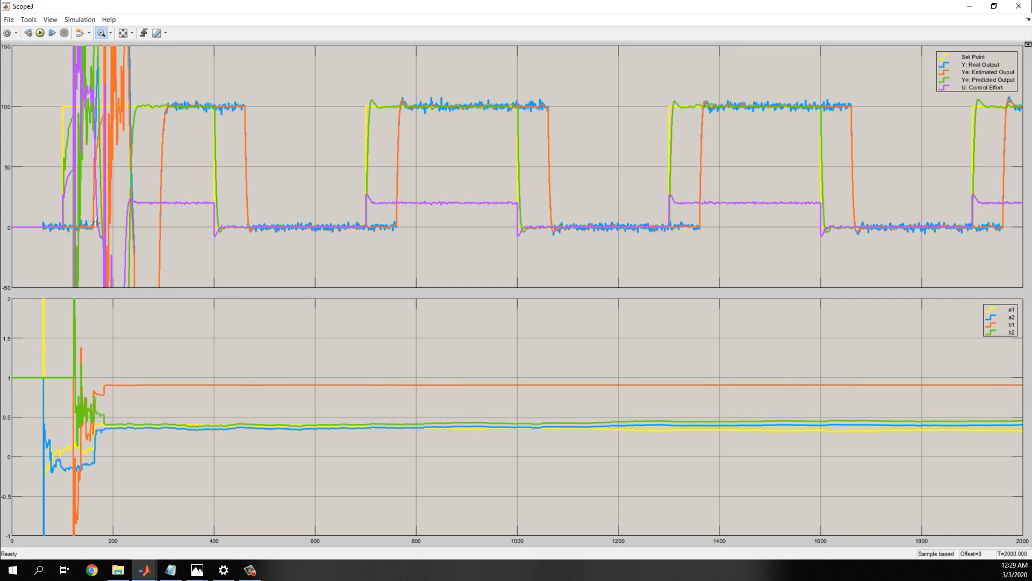
mouse_move(106, 232)
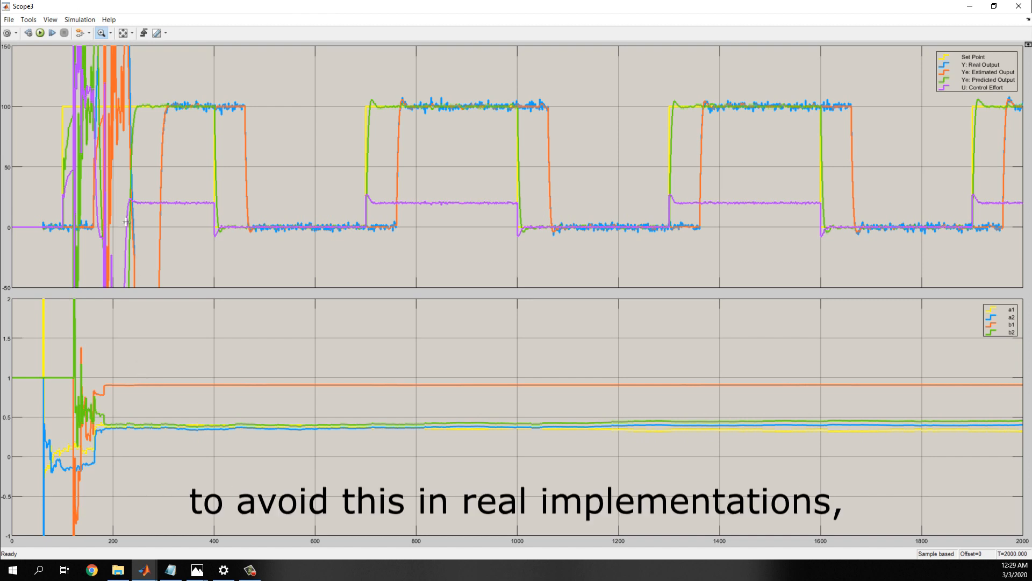
mouse_move(103, 166)
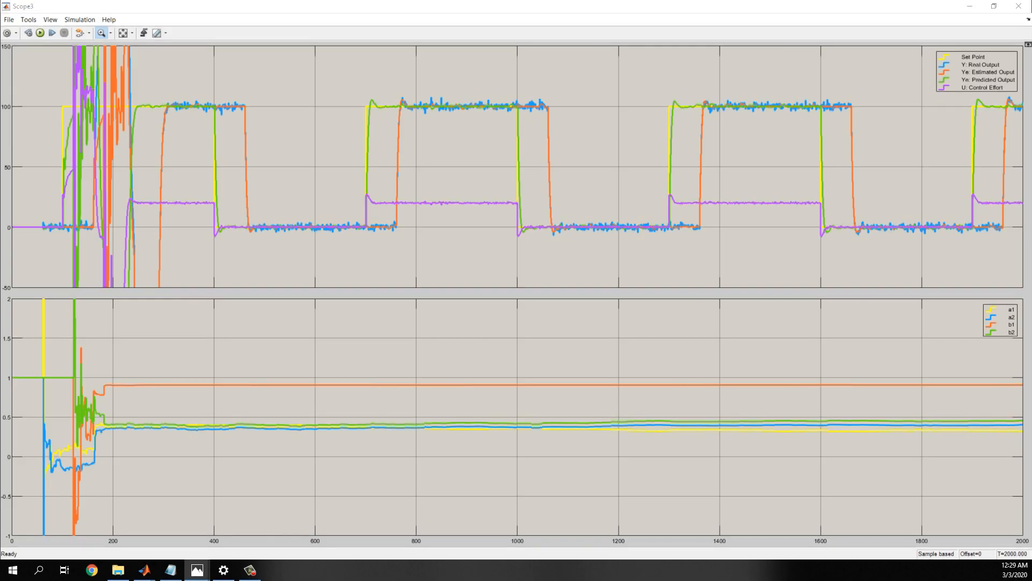
Show the PRBS.png waveform image in Photos and enlarge it
left_click(197, 569)
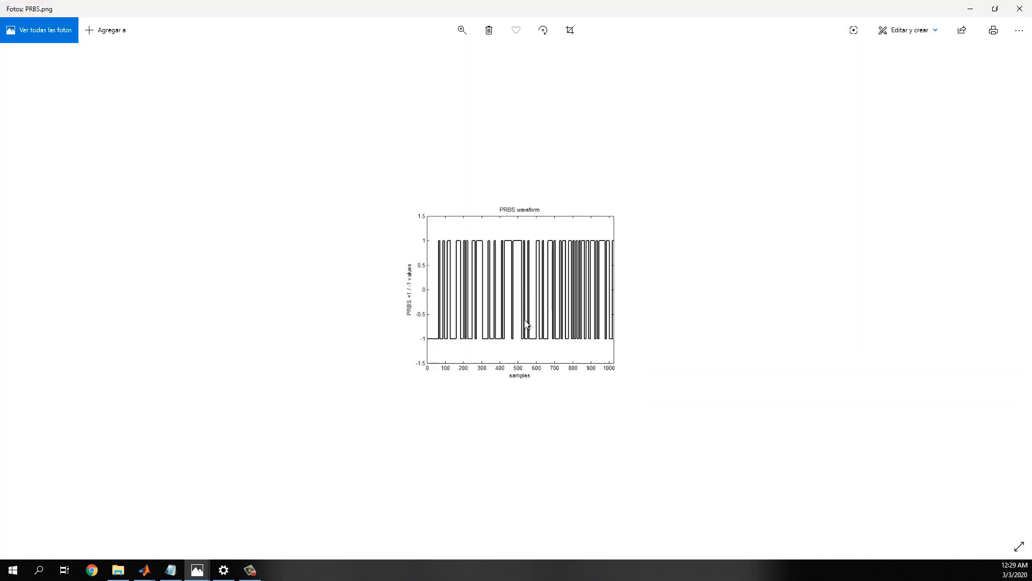
left_click(462, 30)
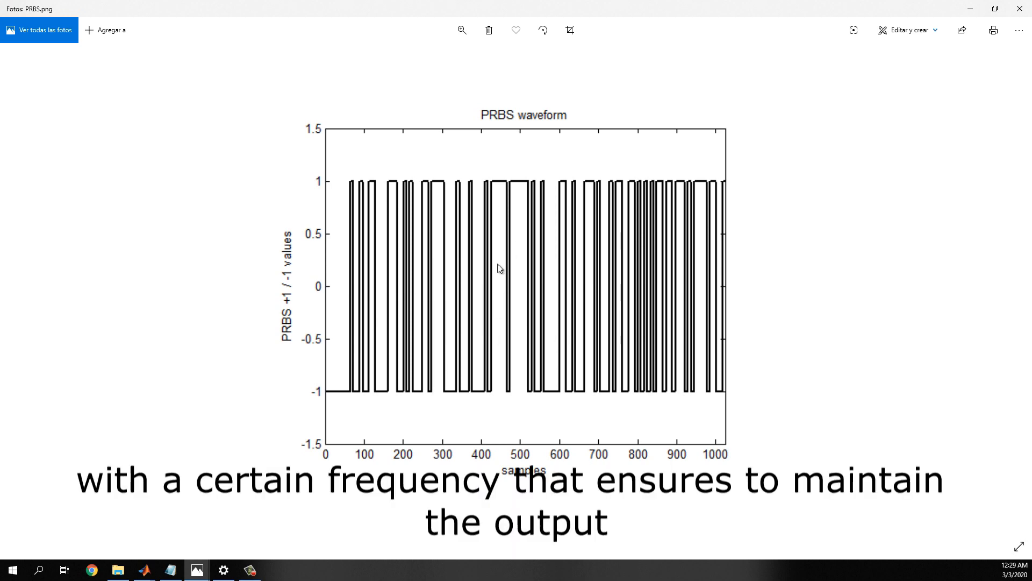
mouse_move(487, 388)
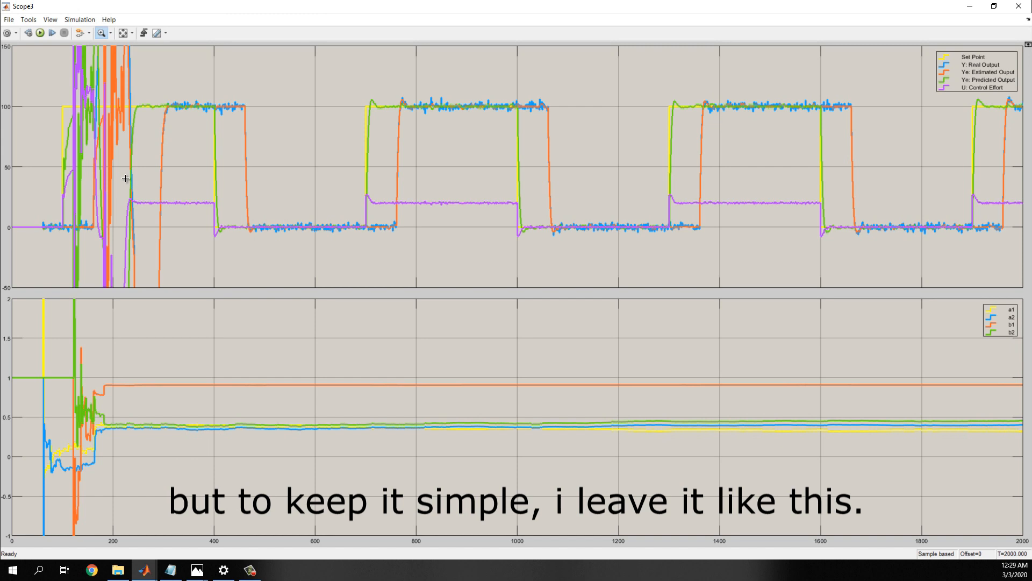
mouse_move(284, 543)
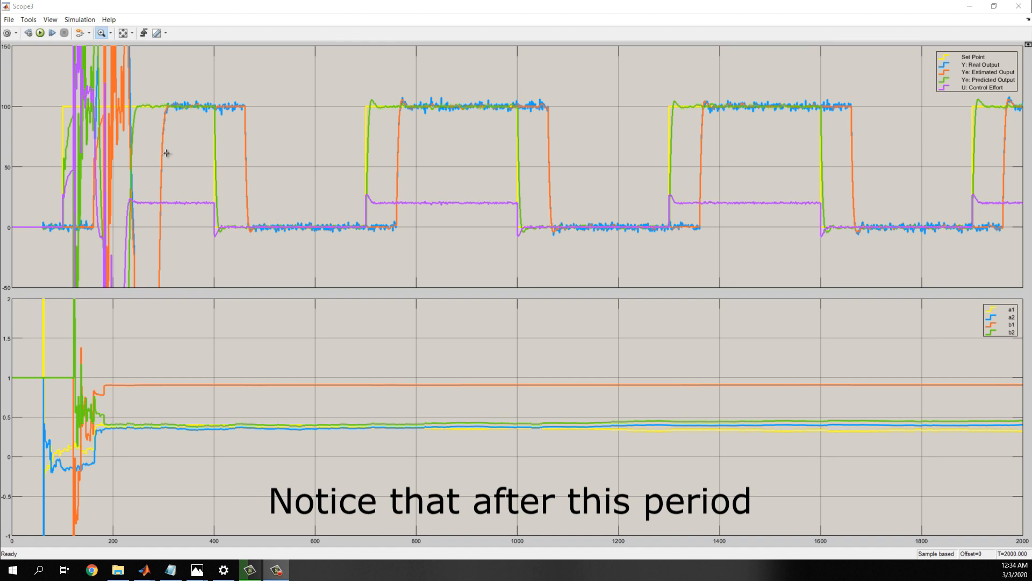
mouse_move(156, 124)
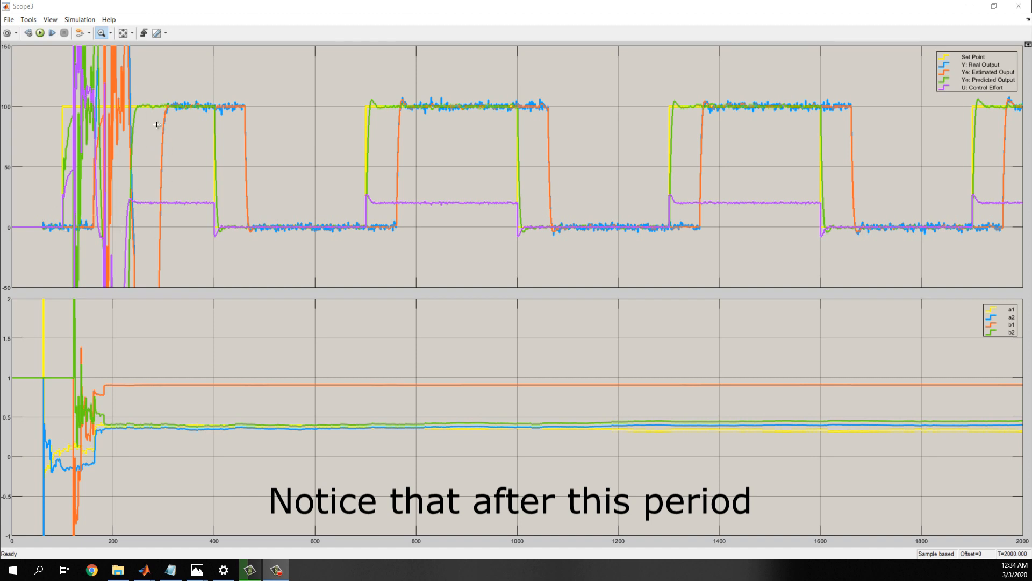
mouse_move(341, 267)
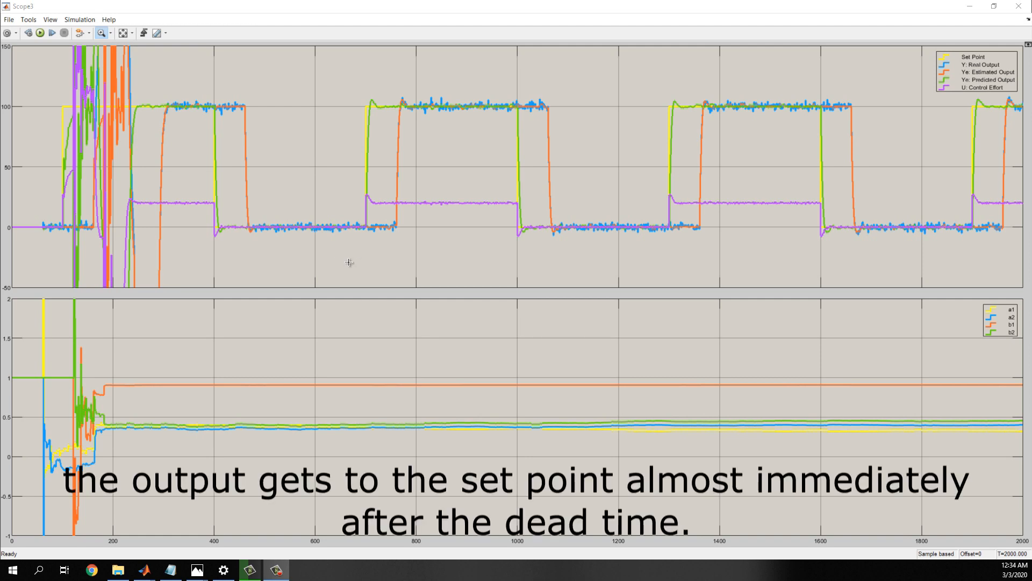
mouse_move(411, 112)
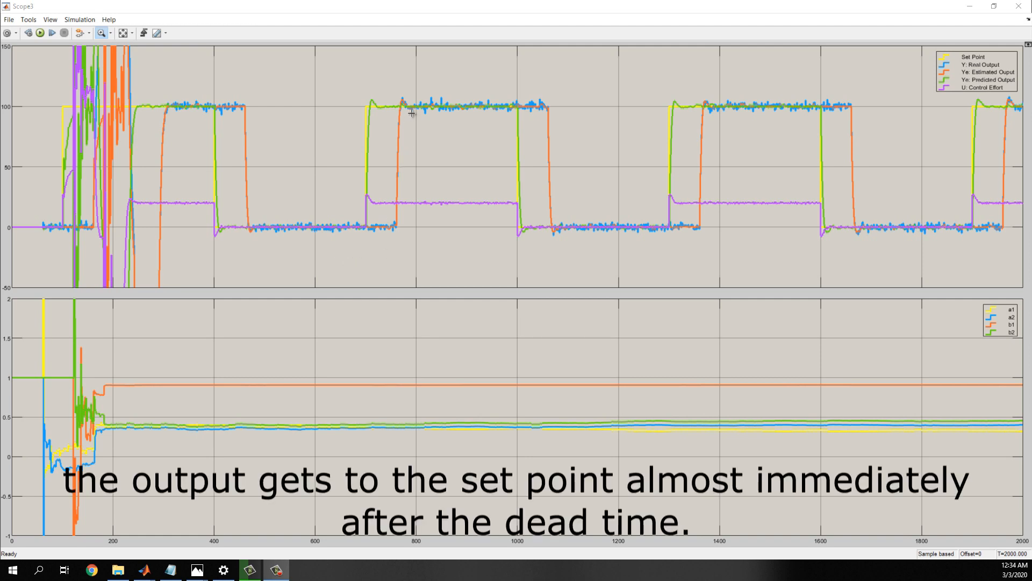
mouse_move(418, 109)
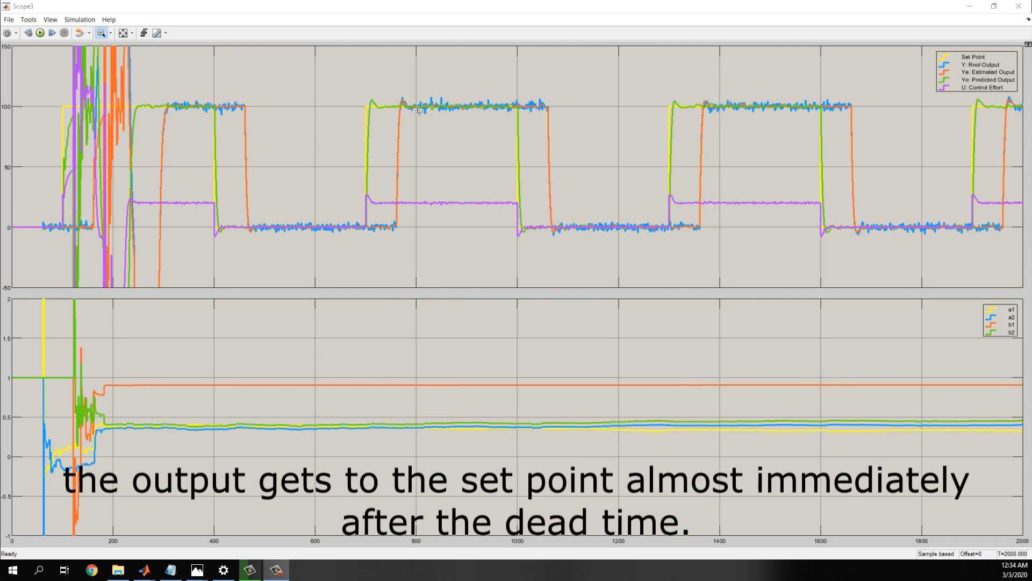